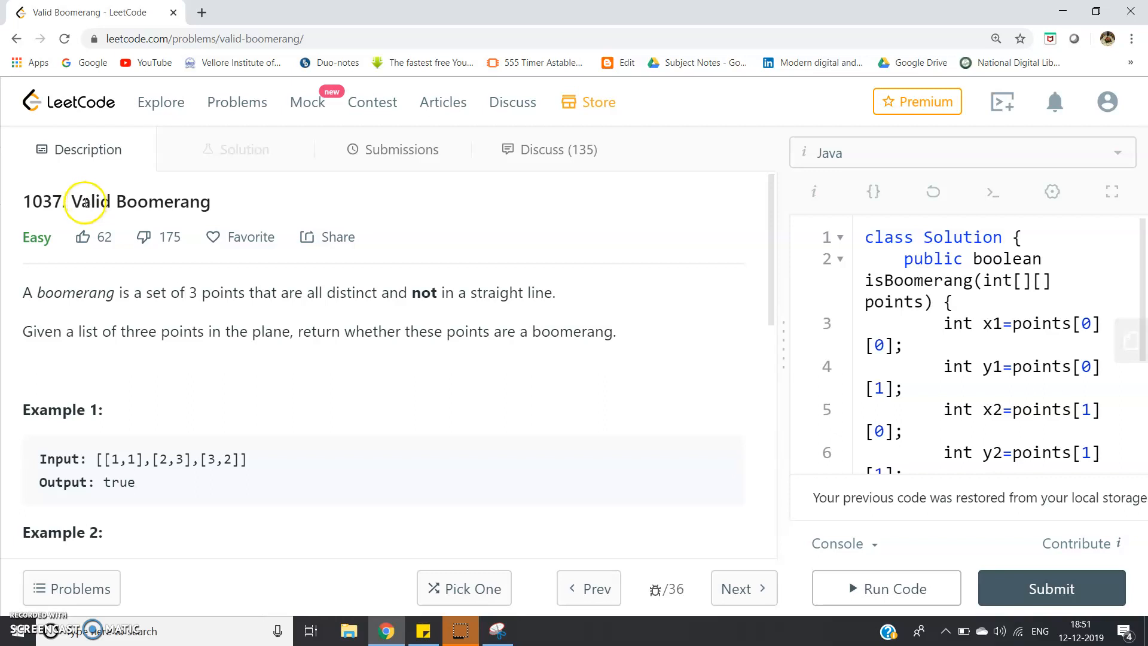
# Scroll through the Valid Boomerang examples and deselect the Example 1 input text
pyautogui.doubleClick(140, 201)
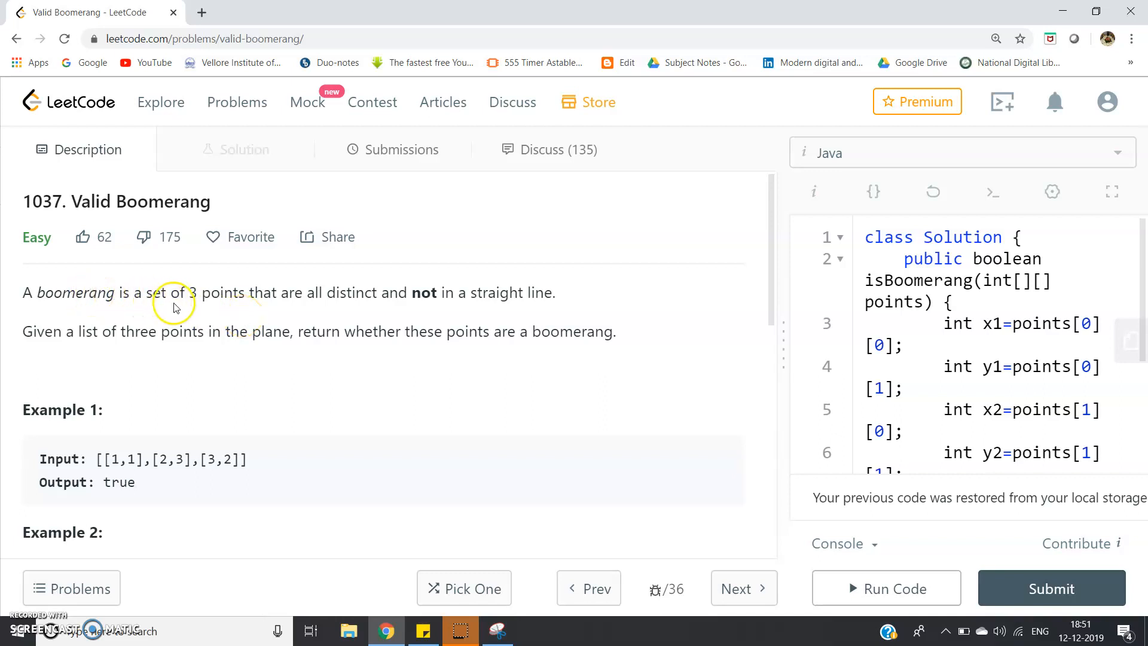
pyautogui.moveTo(331, 310)
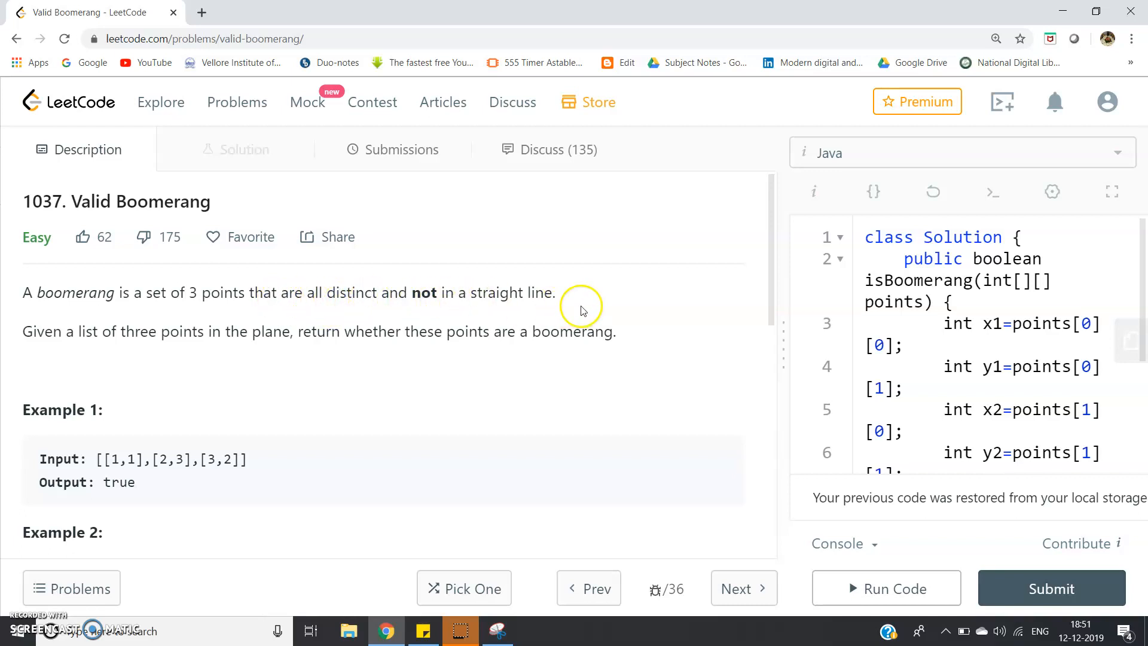
pyautogui.moveTo(521, 328)
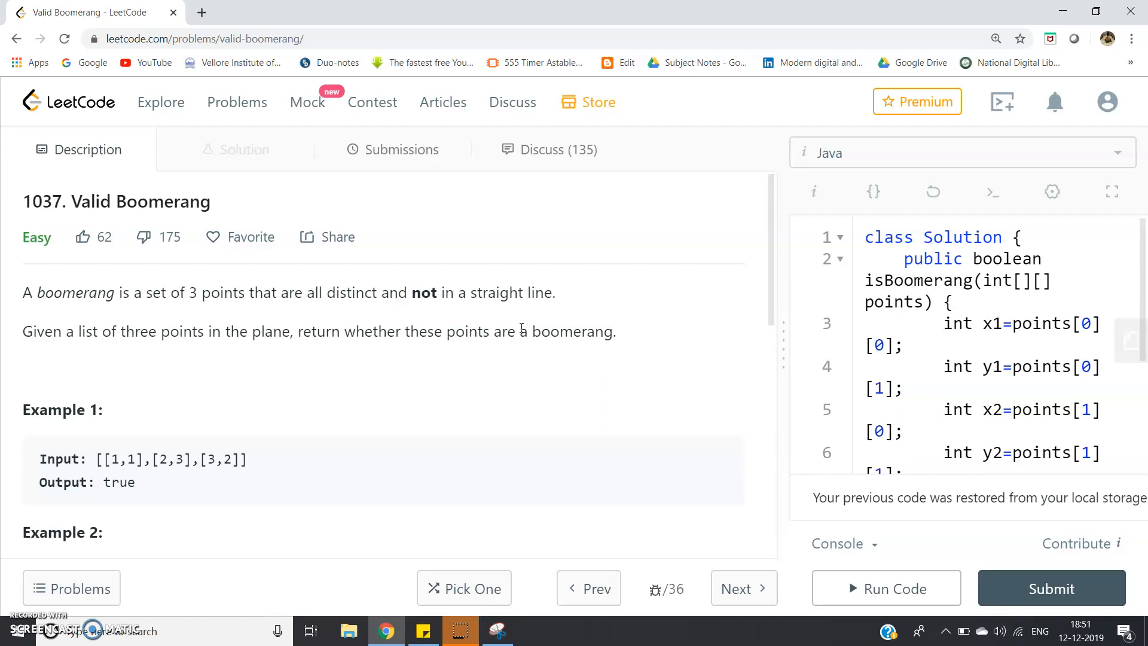
pyautogui.moveTo(102, 366)
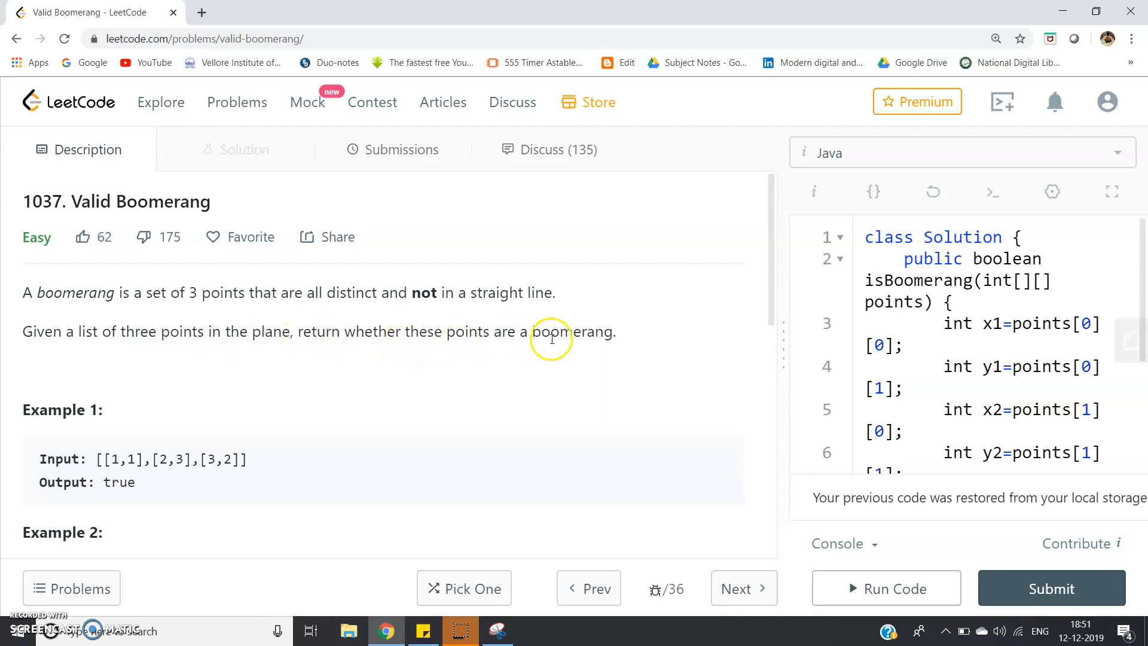
pyautogui.moveTo(327, 399)
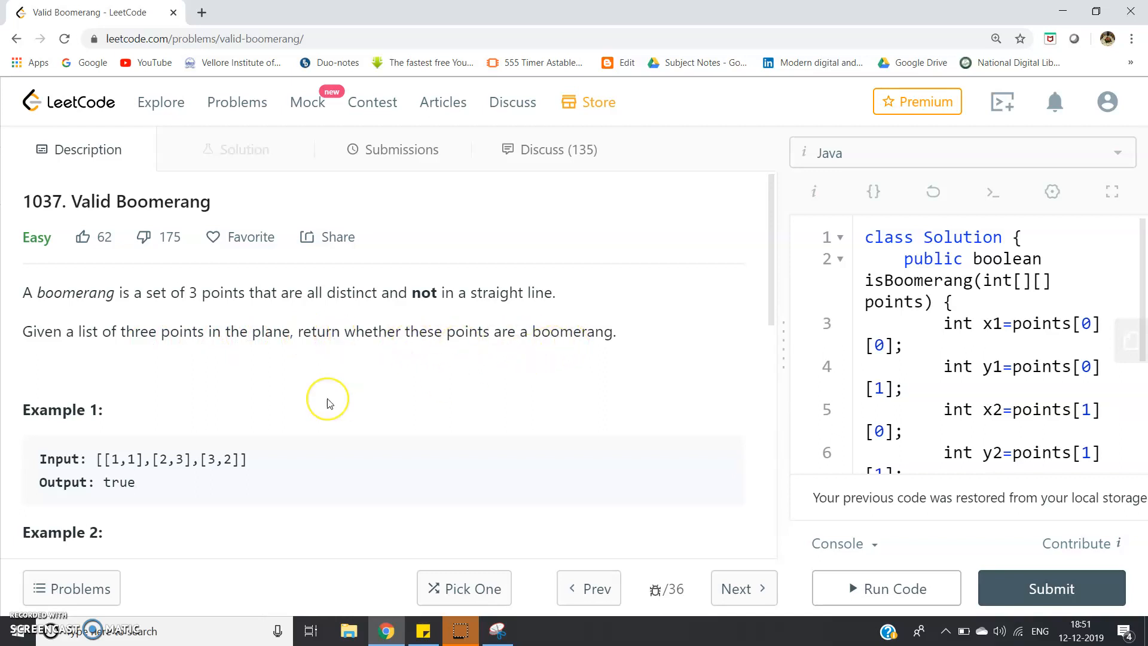
pyautogui.scroll(-3)
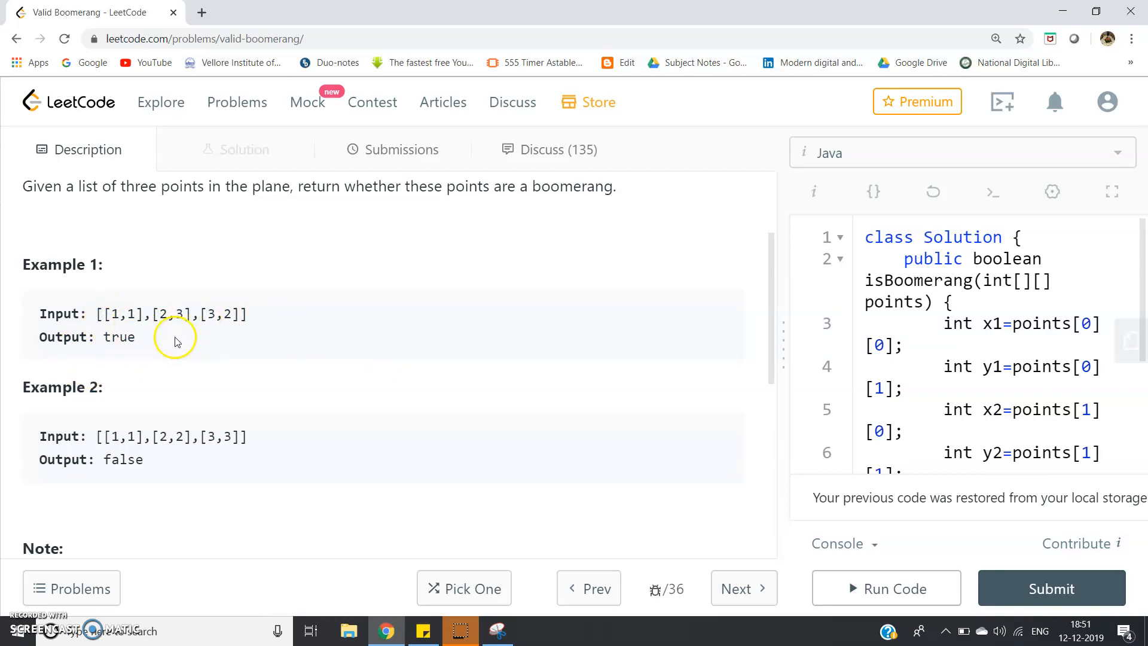
pyautogui.moveTo(226, 335)
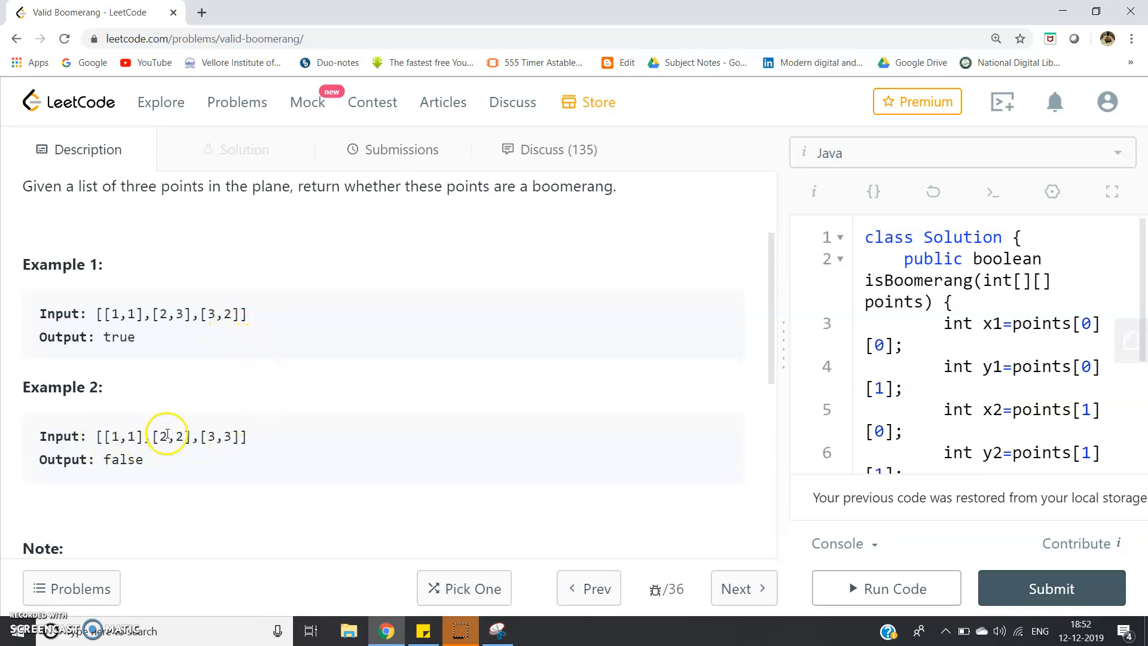
pyautogui.moveTo(212, 437)
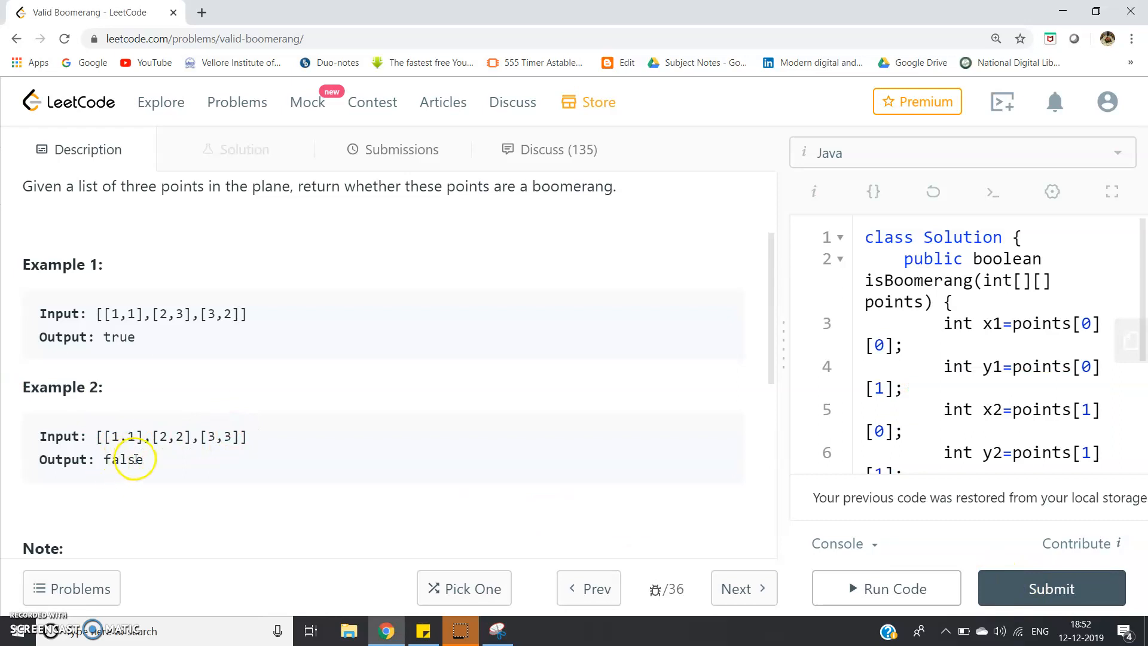
pyautogui.scroll(-3)
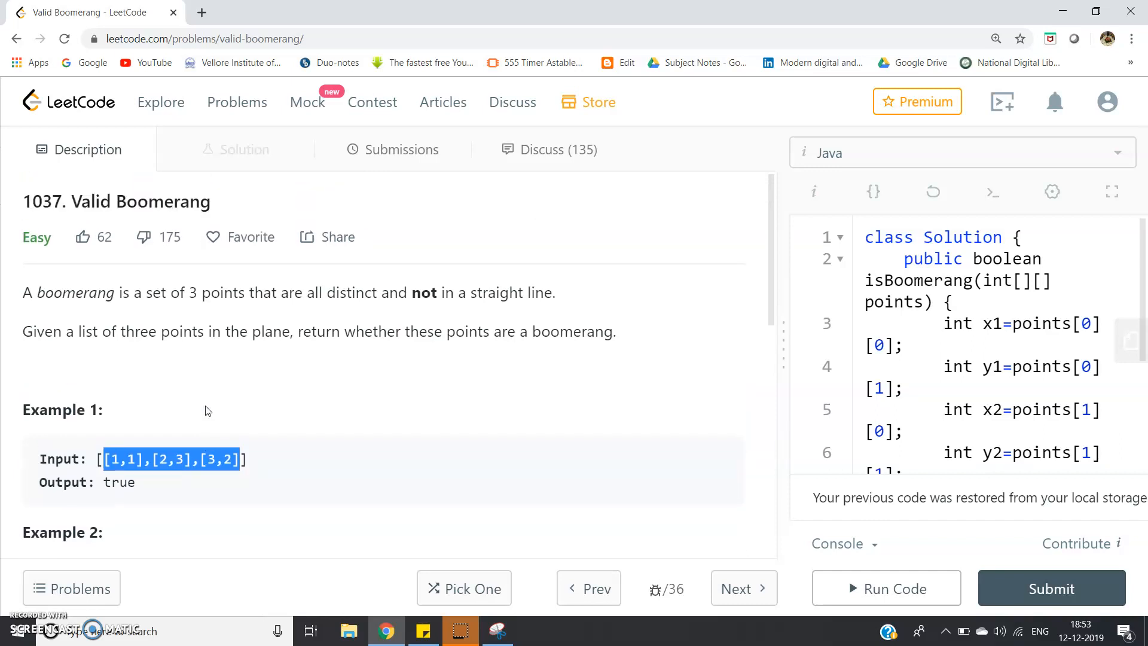
pyautogui.click(205, 407)
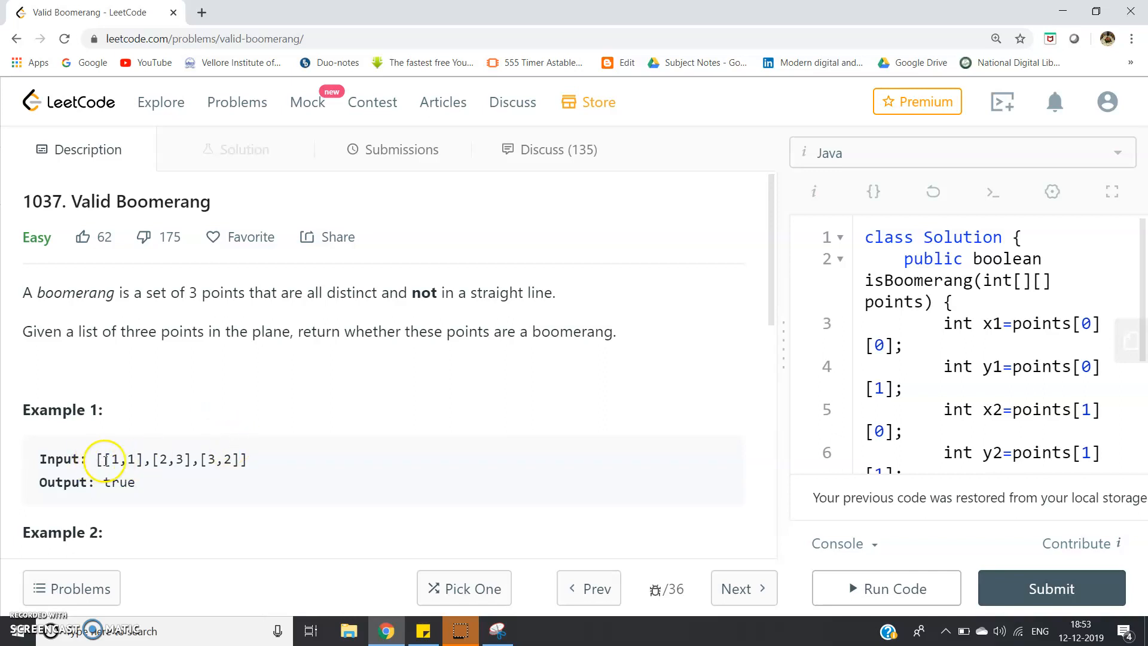
pyautogui.moveTo(284, 478)
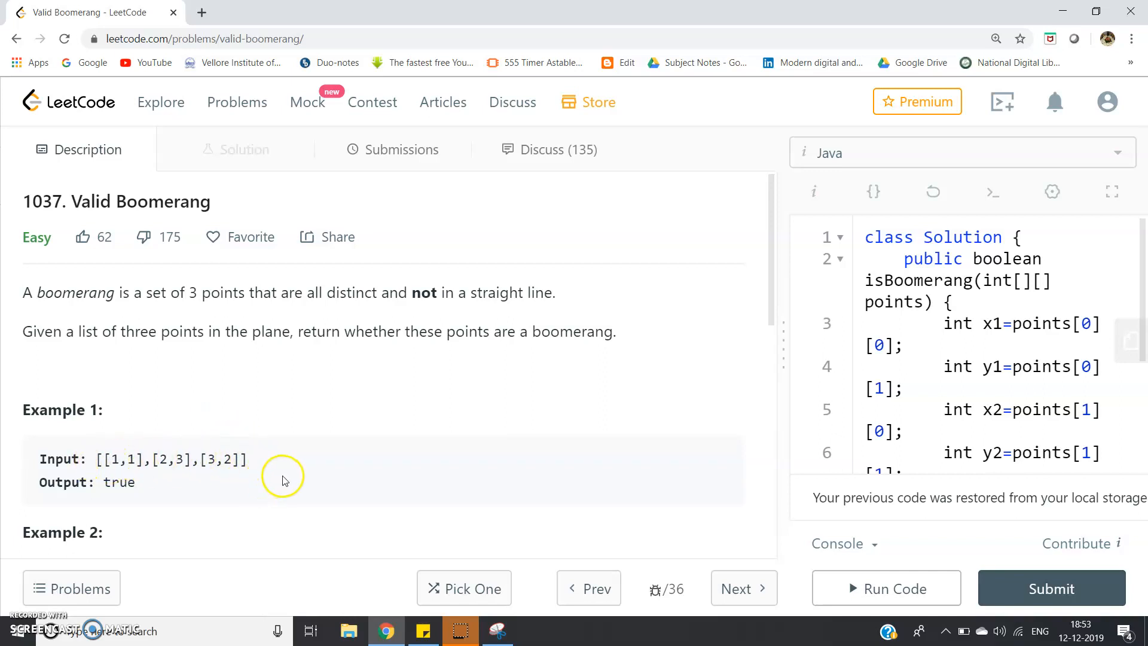
pyautogui.moveTo(257, 453)
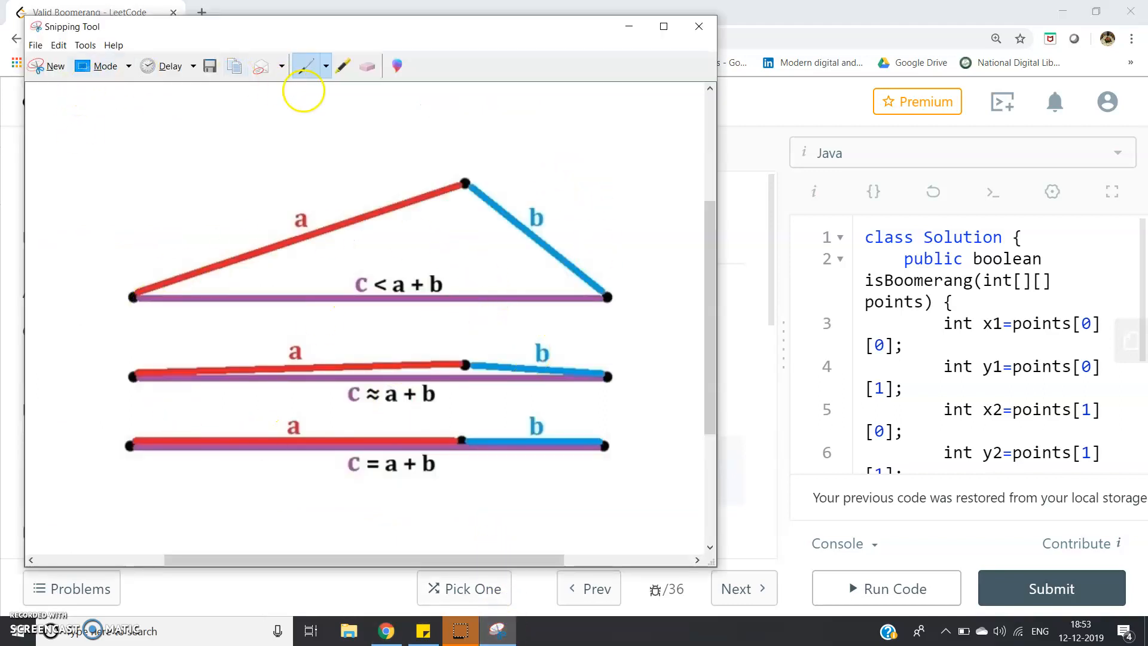
# Choose Black Pen from the Snipping Tool pen colour dropdown
pyautogui.click(326, 66)
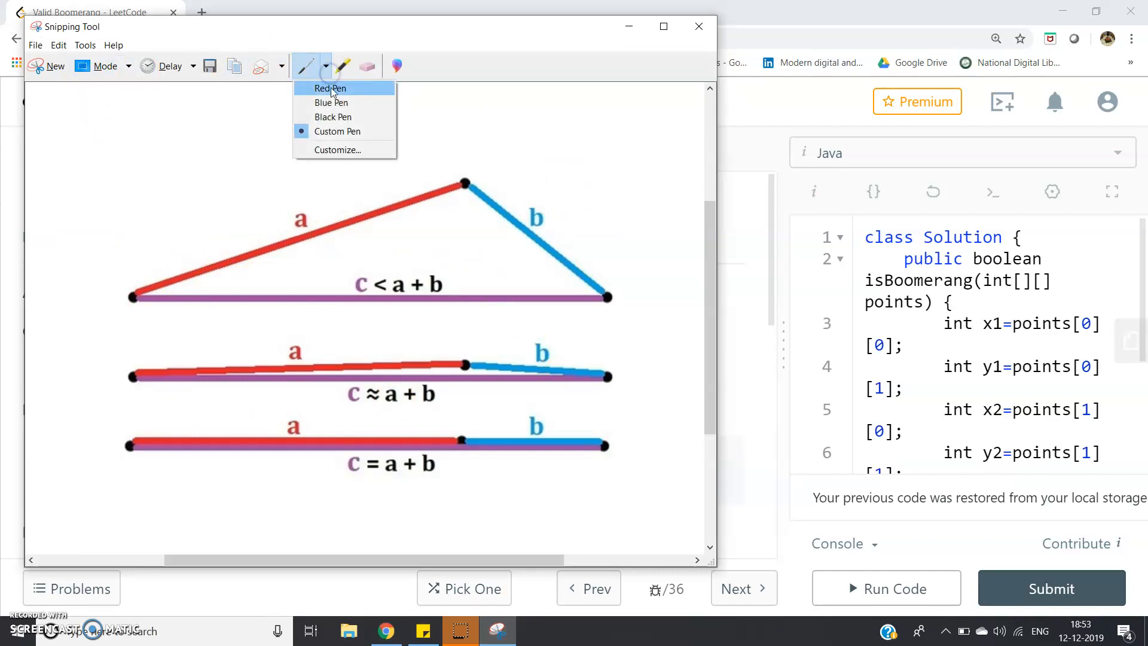
pyautogui.moveTo(333, 117)
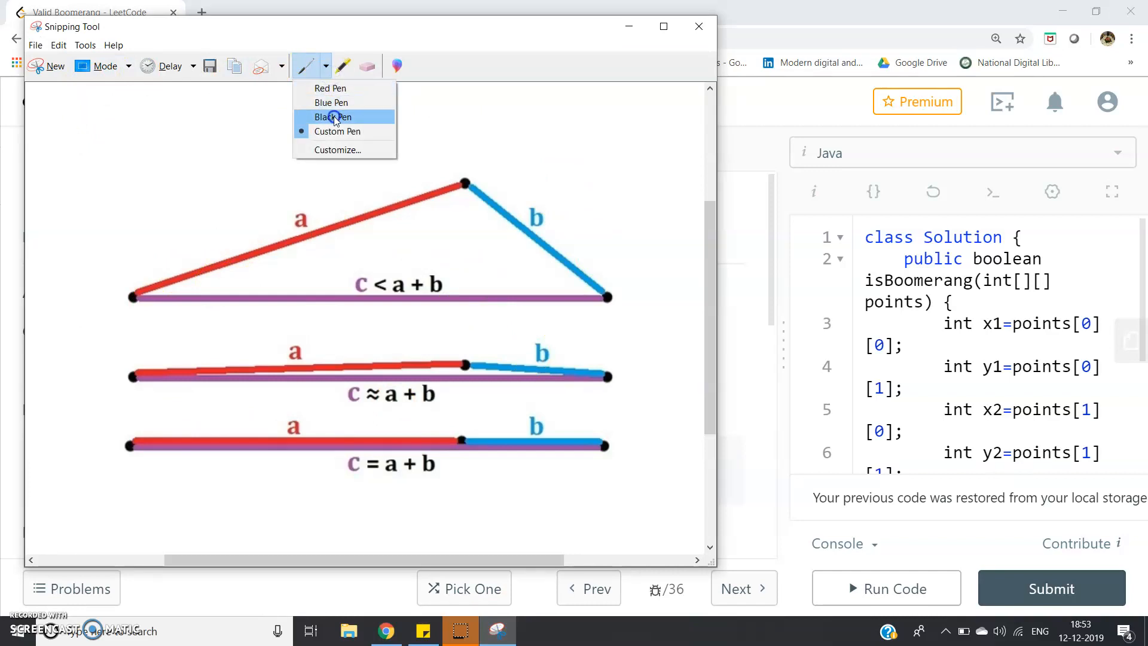
pyautogui.click(333, 117)
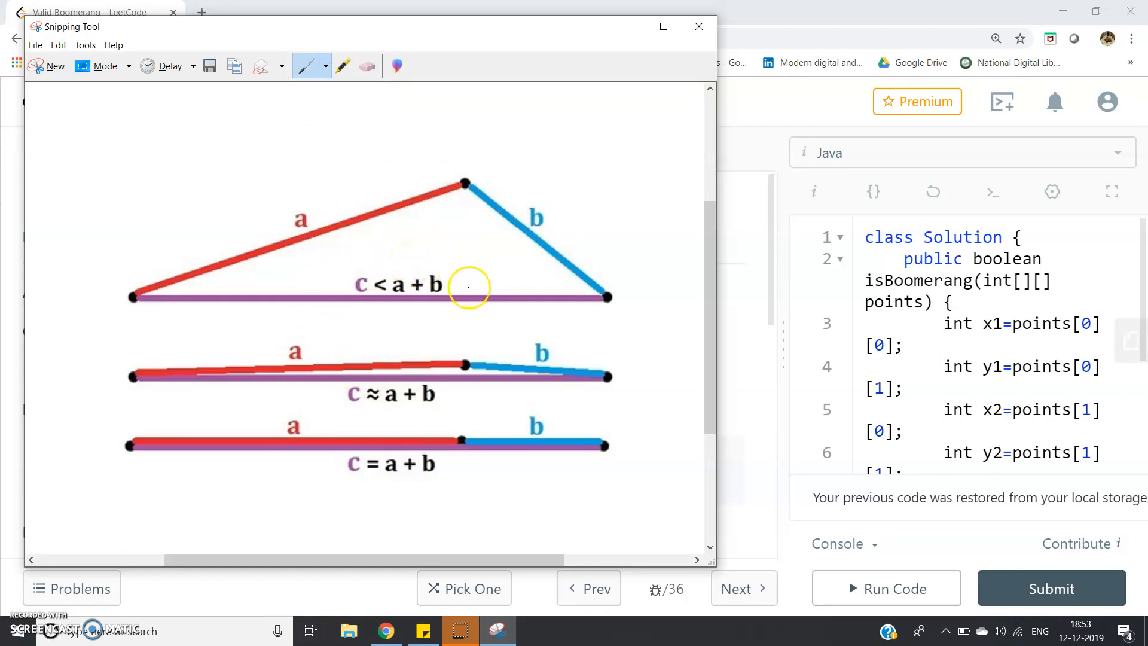
pyautogui.moveTo(349, 305)
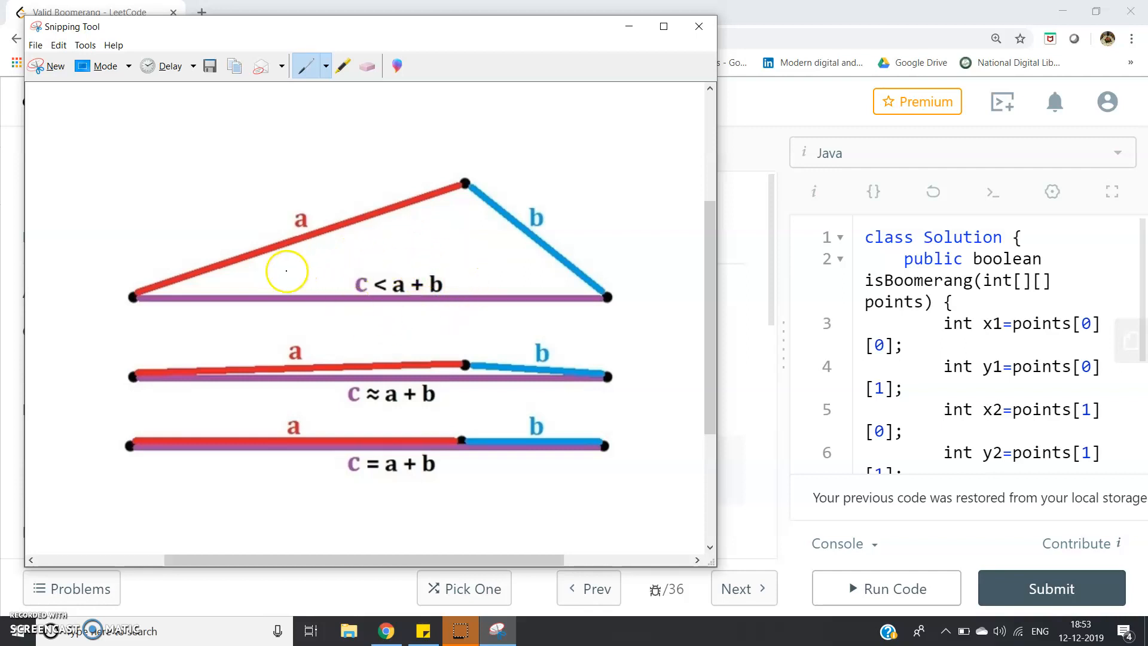
pyautogui.moveTo(190, 173)
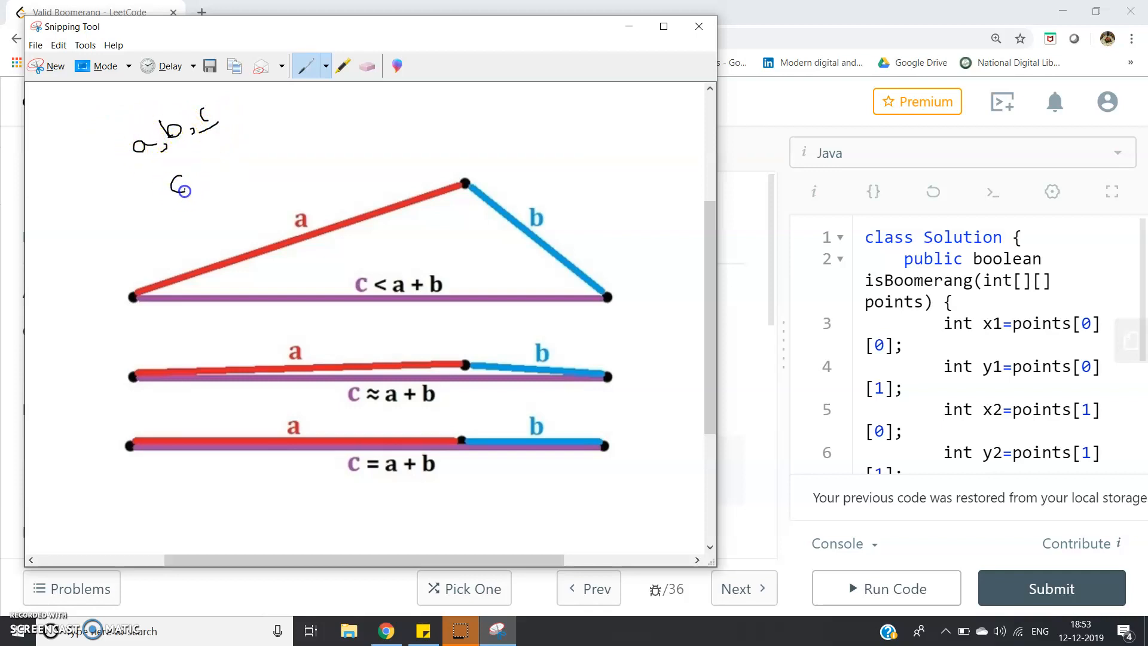
# Handwrite 'a, b, c' and a circled 'c < a + b' note above the triangle
pyautogui.moveTo(176, 186); pyautogui.dragTo(219, 175)
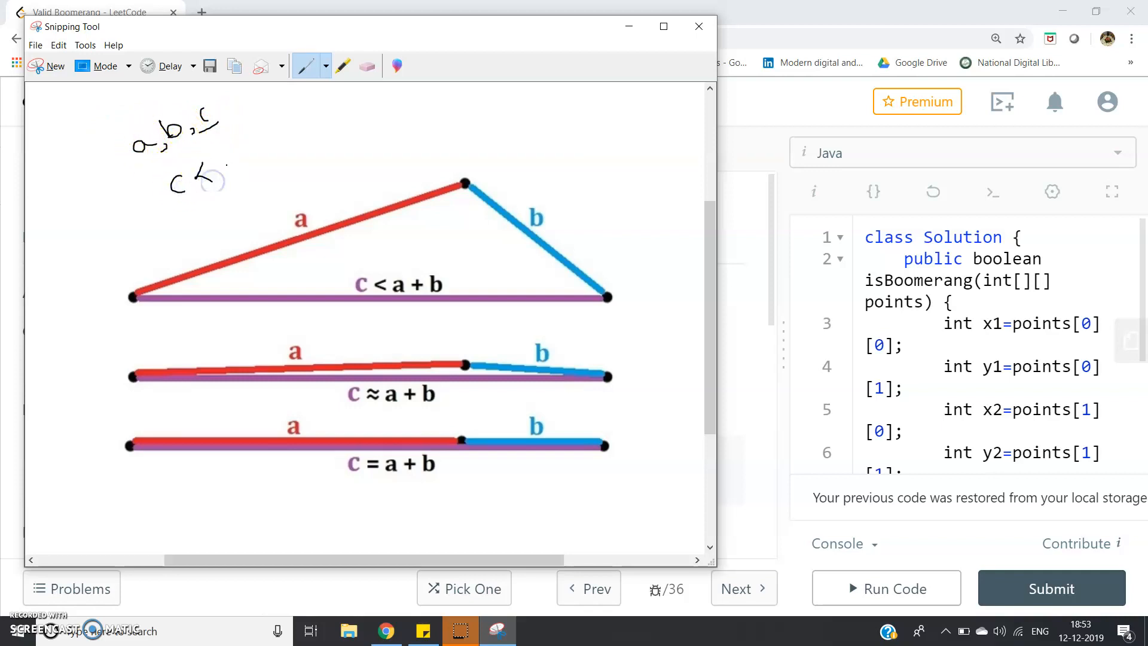
pyautogui.moveTo(202, 165); pyautogui.dragTo(252, 154)
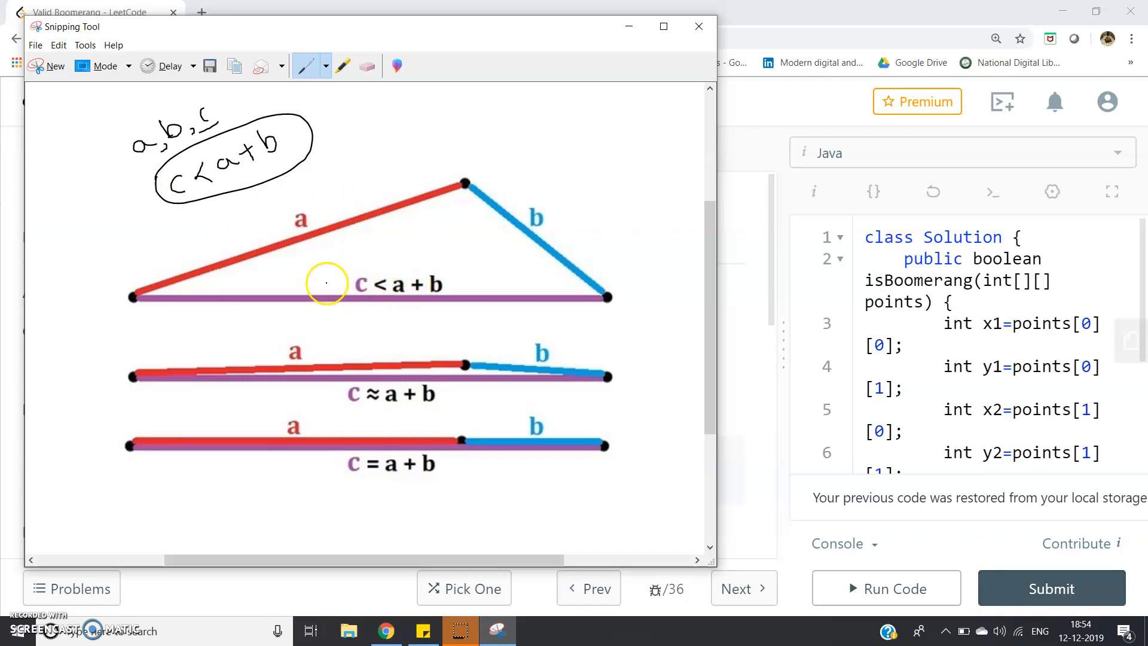
pyautogui.moveTo(373, 273)
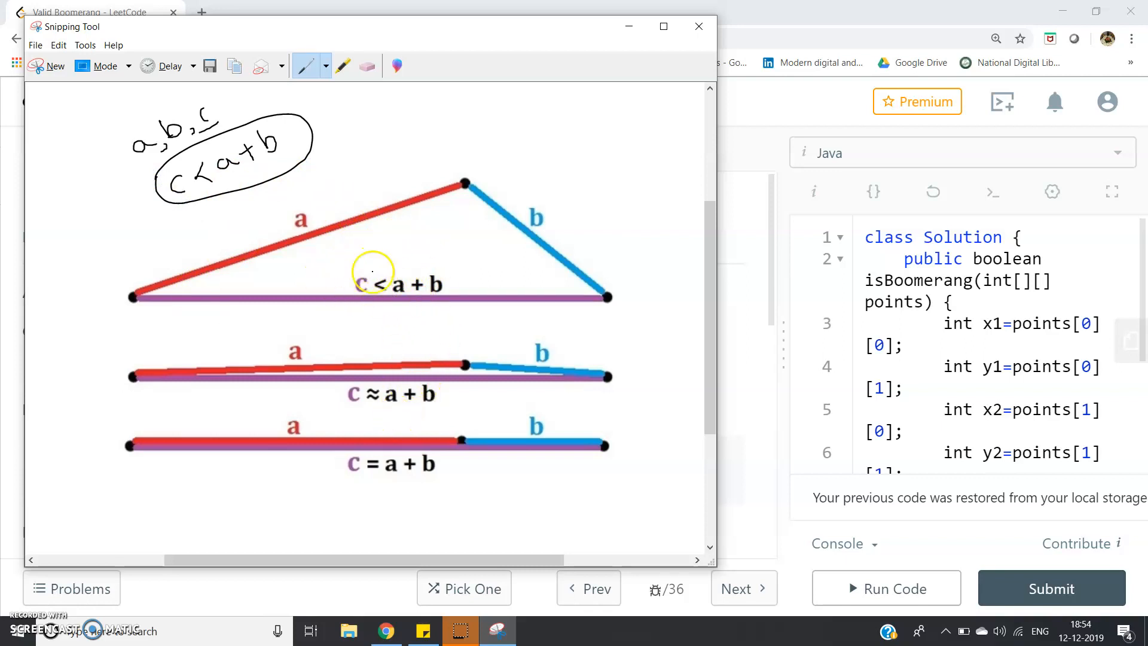
pyautogui.moveTo(479, 178)
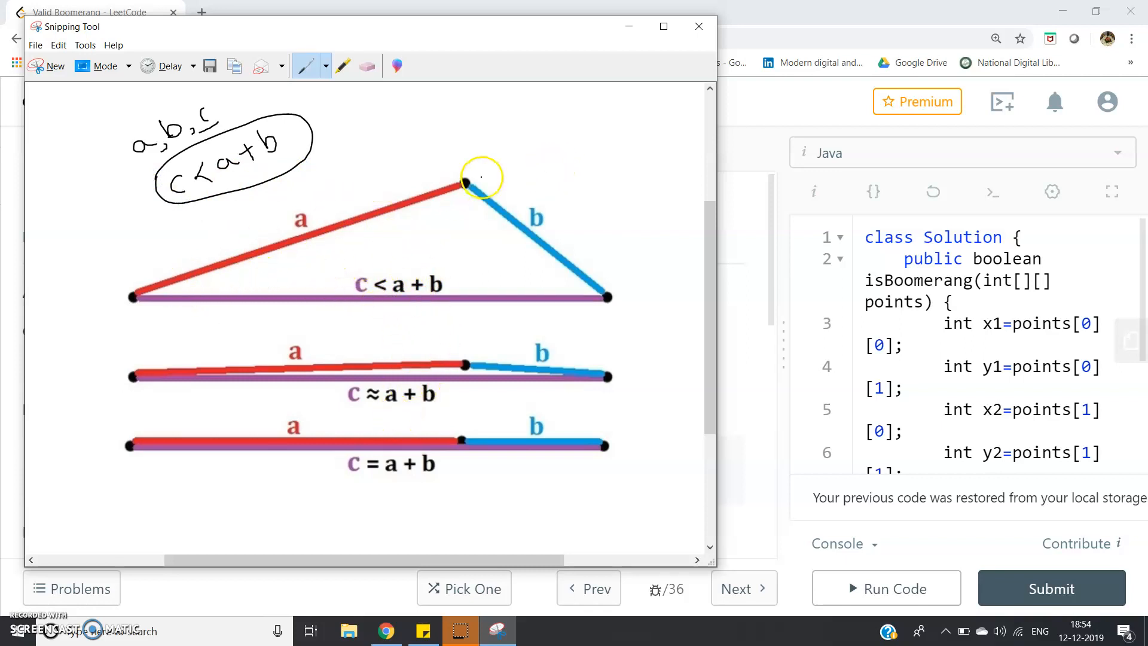
pyautogui.moveTo(542, 293)
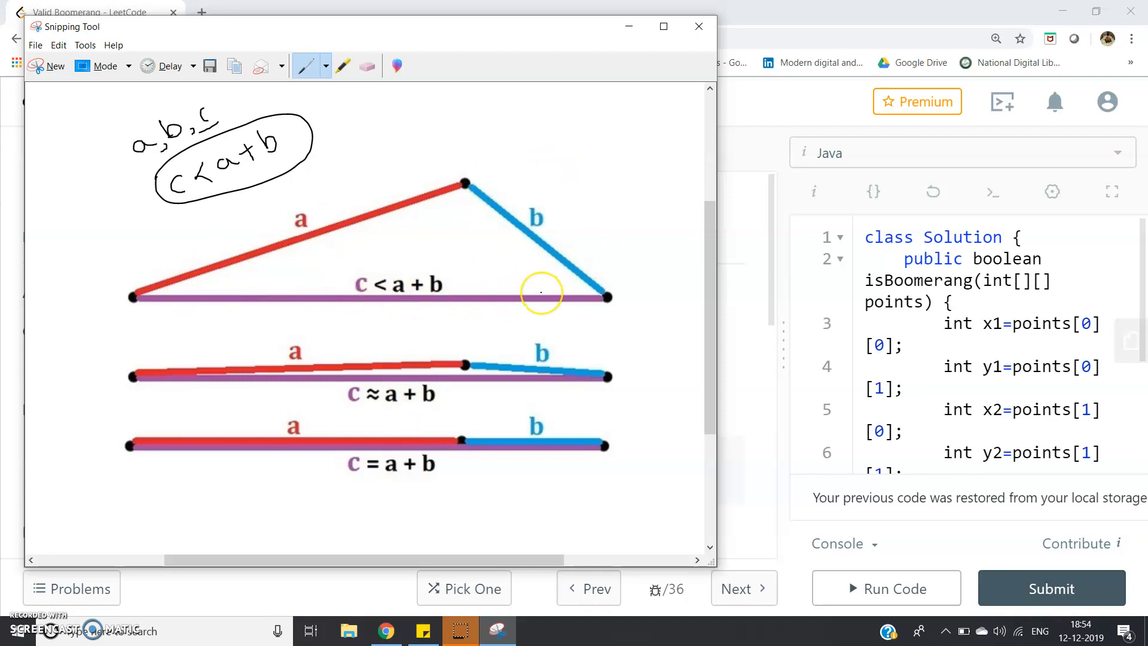
pyautogui.moveTo(519, 236)
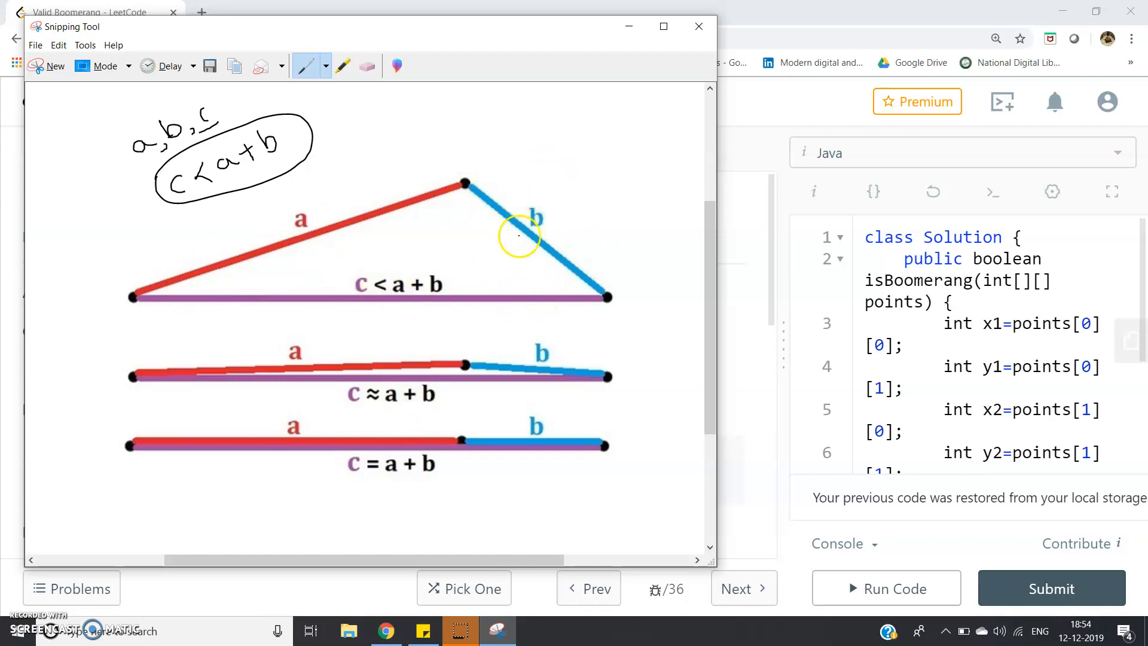
pyautogui.moveTo(299, 244)
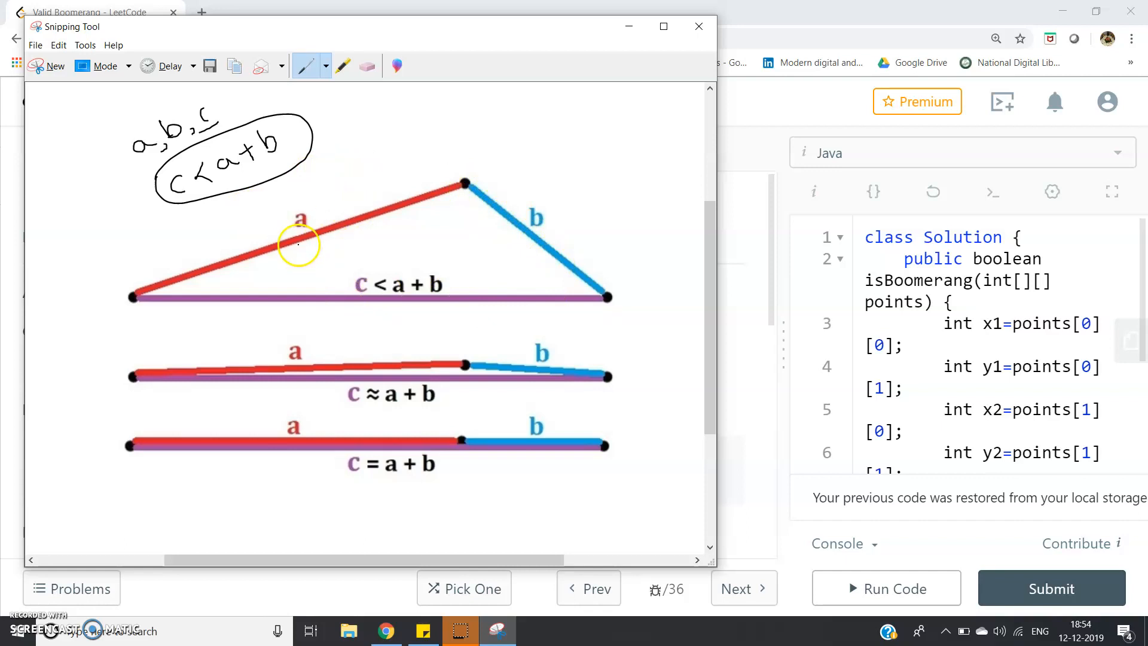
pyautogui.moveTo(416, 236)
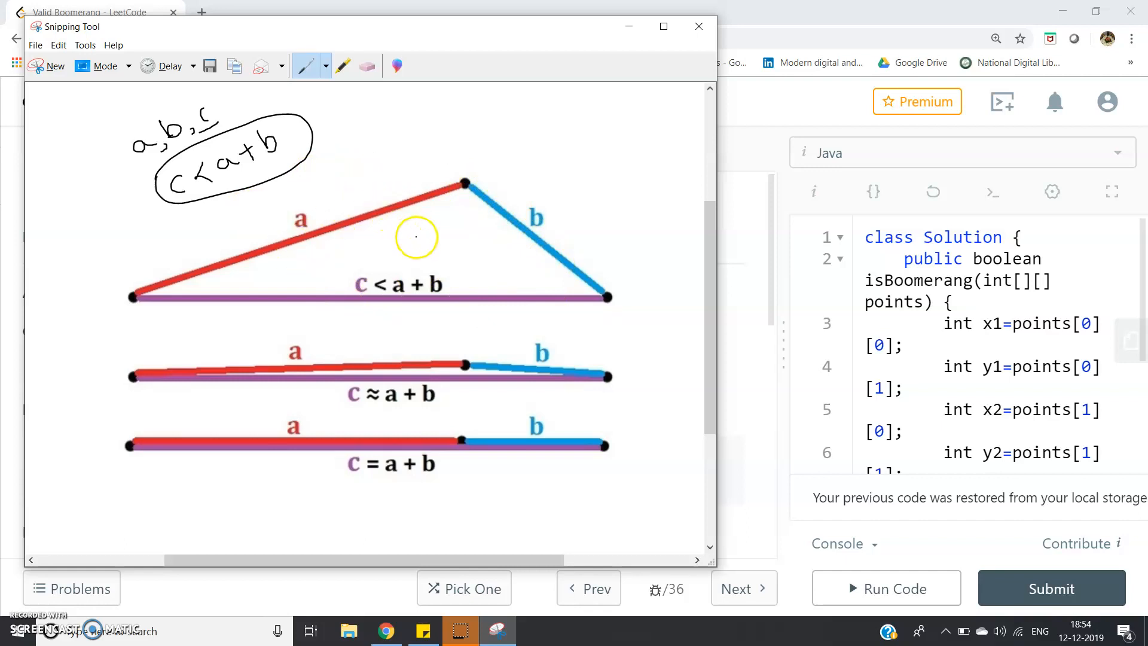
pyautogui.moveTo(443, 278)
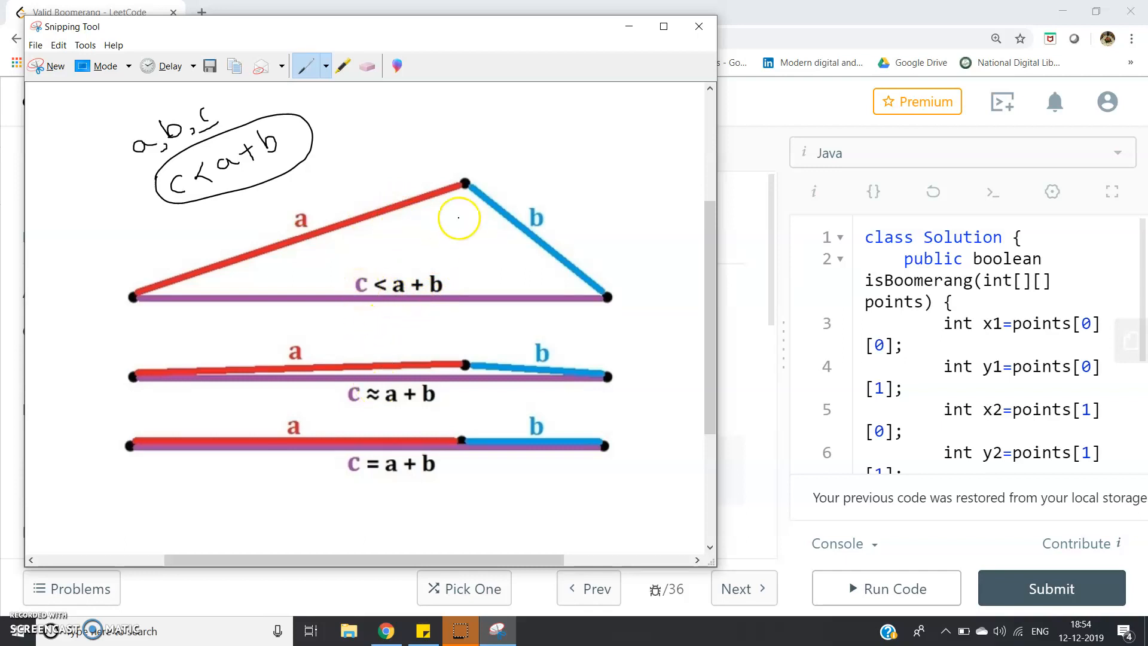
# Draw an arrow to side c, circle c = a + b, and write AB = x, BC = y, CA = z, x + y = z
pyautogui.moveTo(463, 185); pyautogui.dragTo(470, 241)
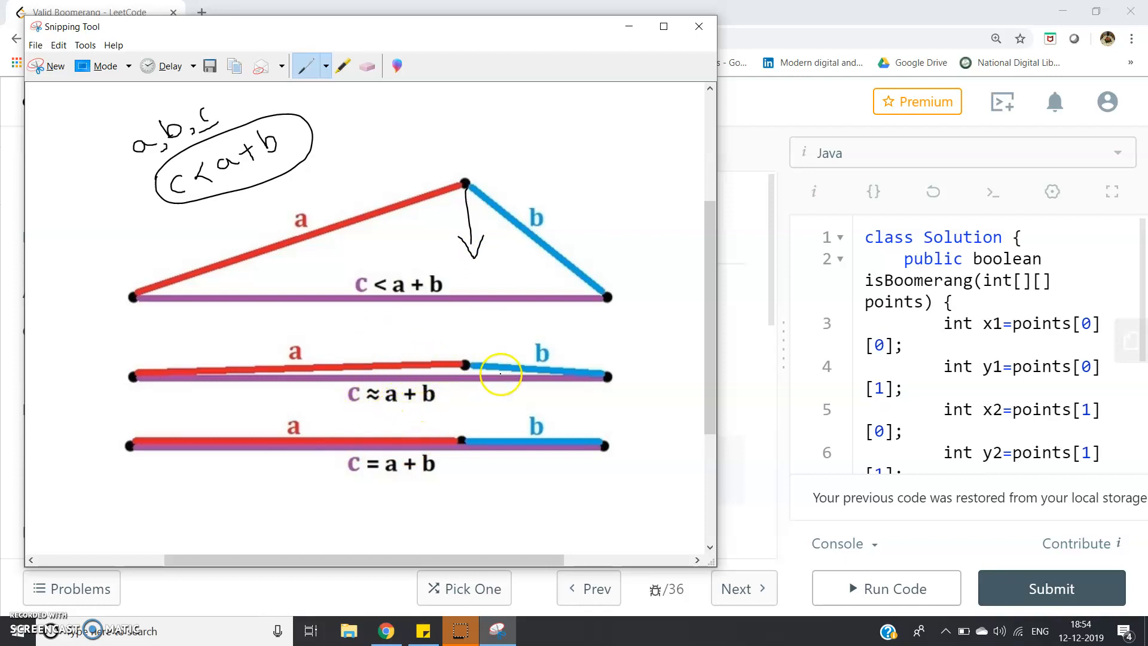
pyautogui.moveTo(440, 473)
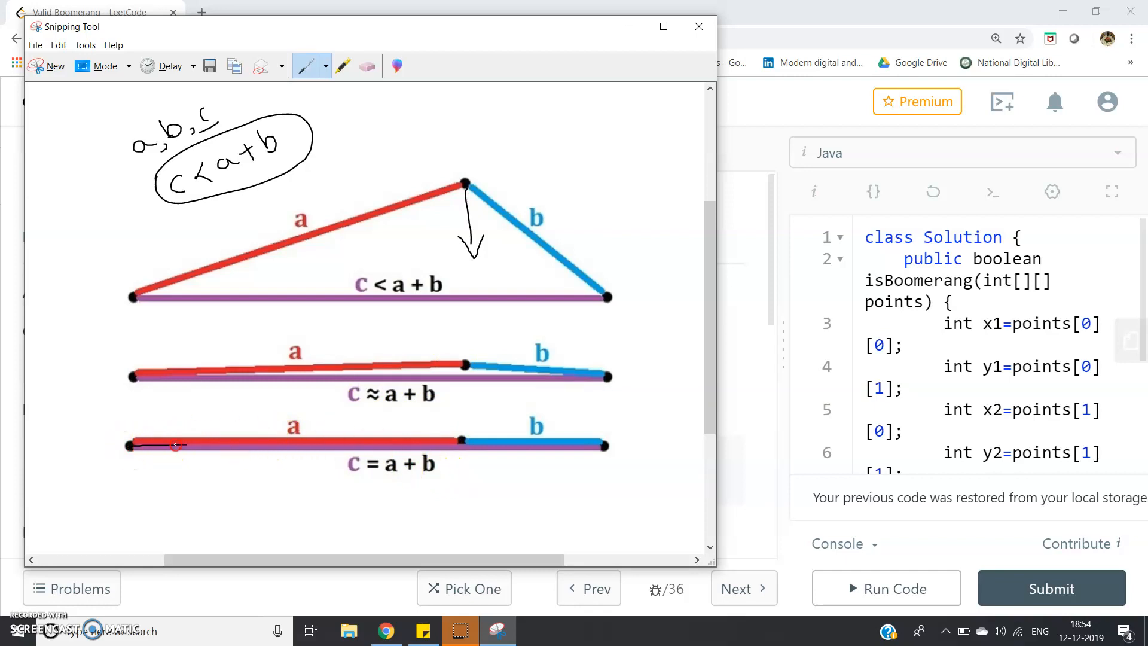
pyautogui.moveTo(174, 445); pyautogui.dragTo(586, 447)
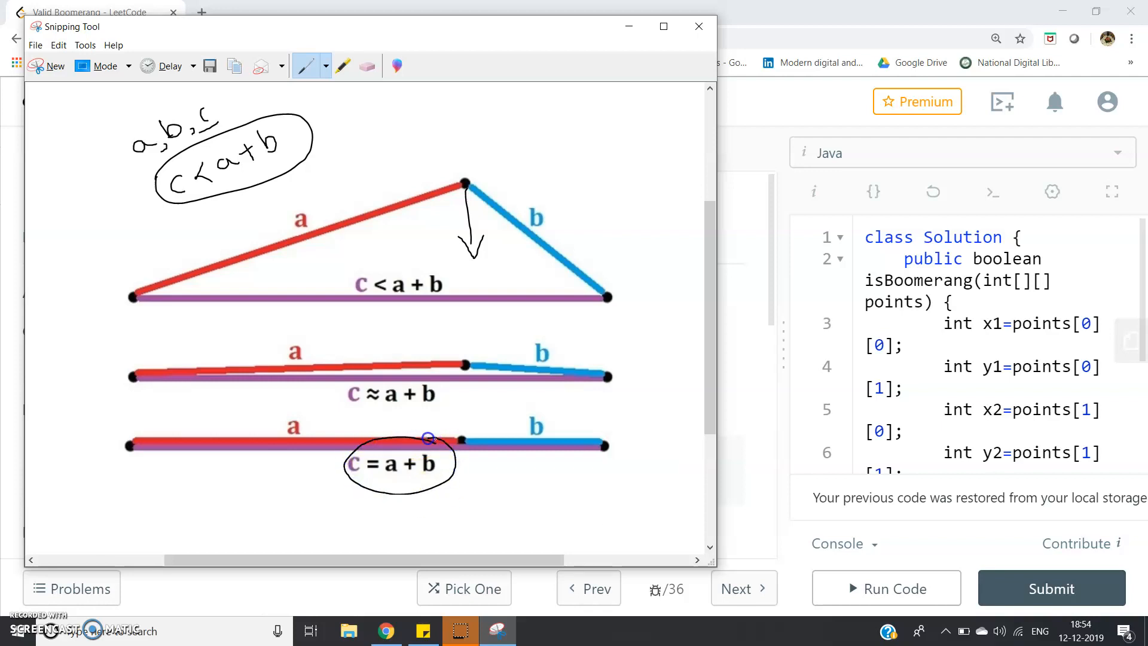
pyautogui.moveTo(458, 439); pyautogui.dragTo(512, 470)
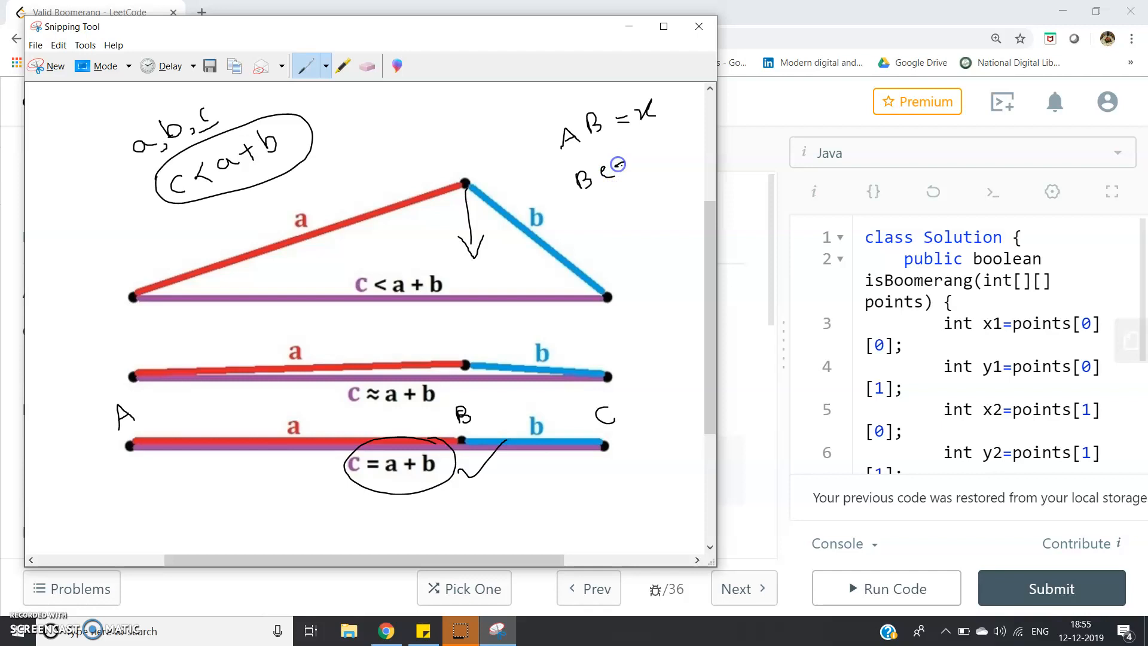
pyautogui.moveTo(622, 165); pyautogui.dragTo(663, 157)
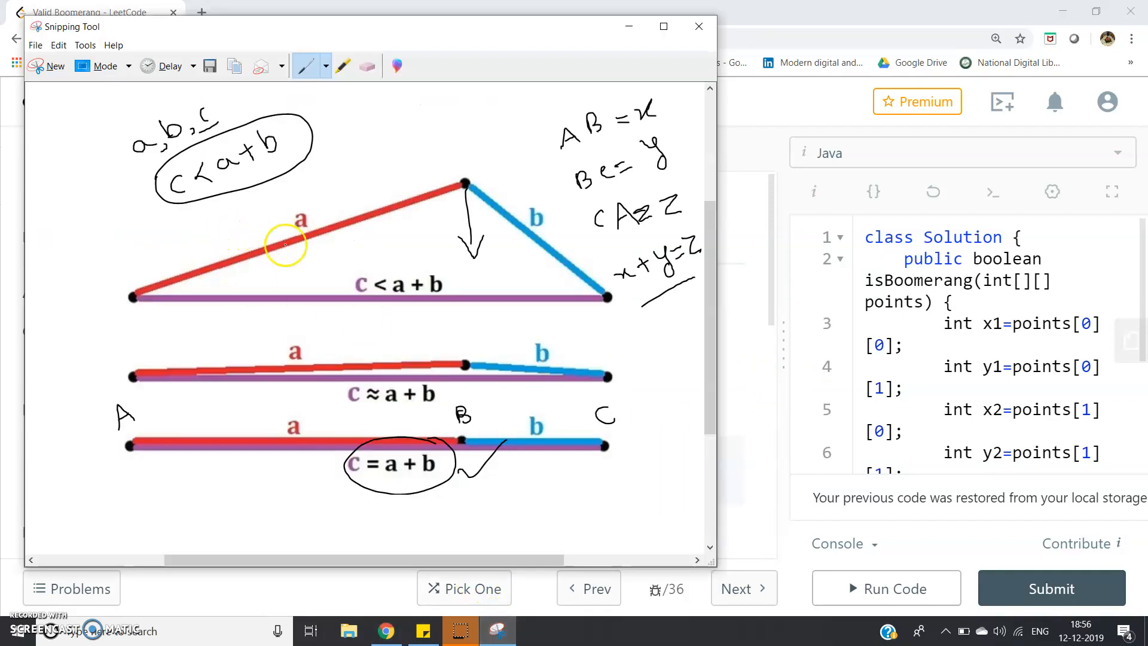
pyautogui.moveTo(58, 324)
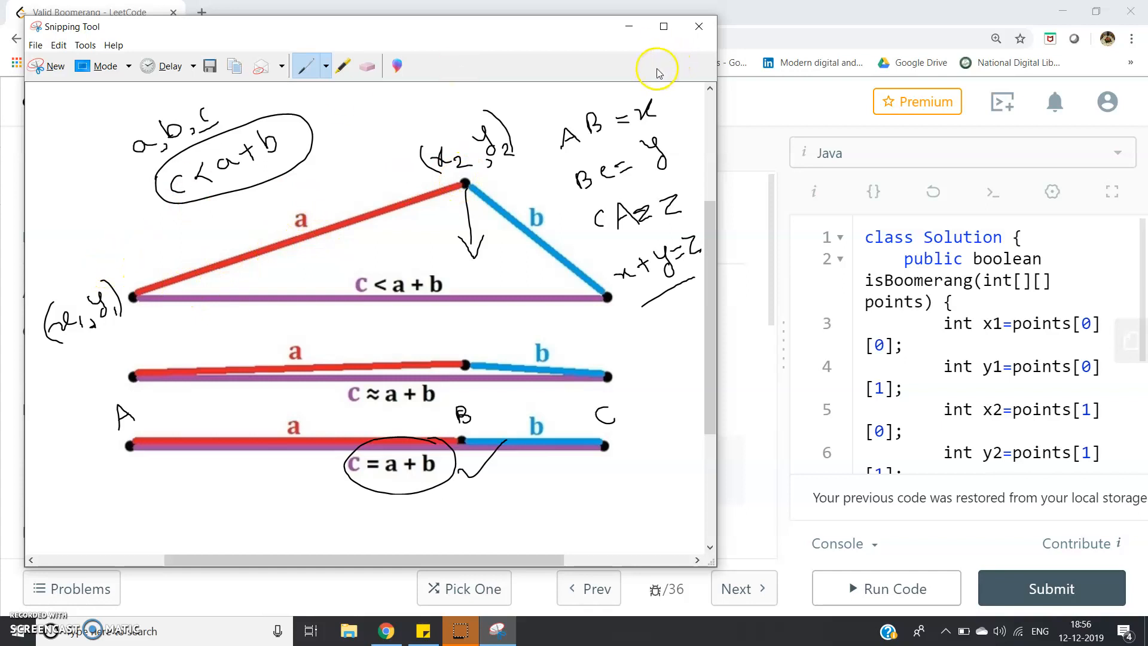
# Minimize Snipping Tool to return to the LeetCode Java code
pyautogui.click(696, 26)
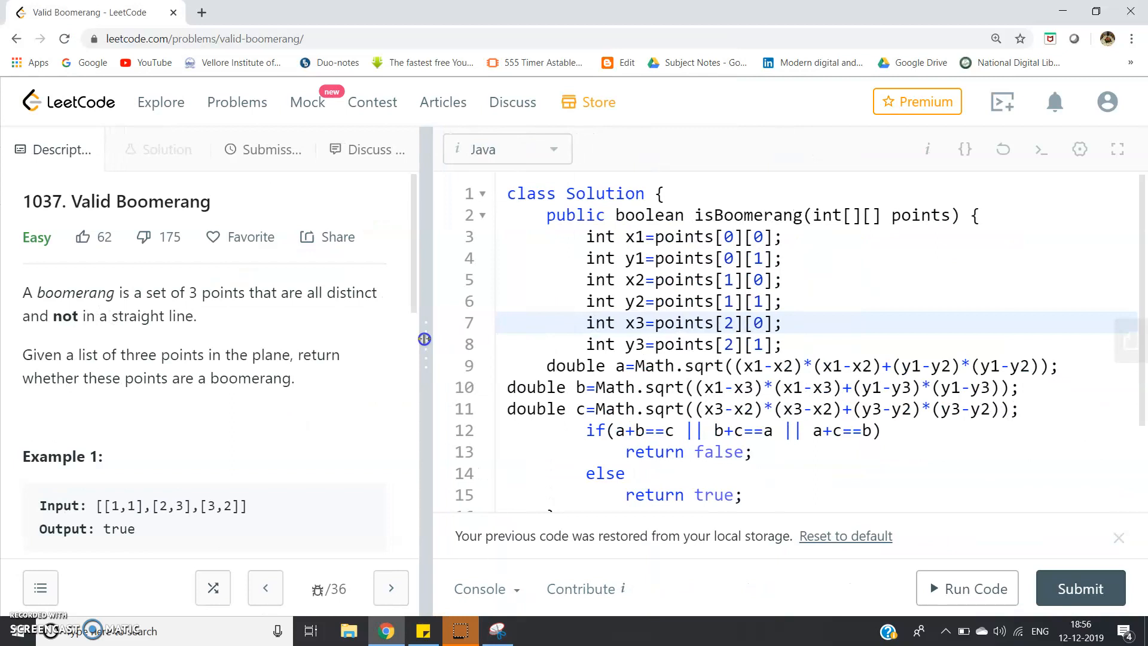
pyautogui.doubleClick(603, 193)
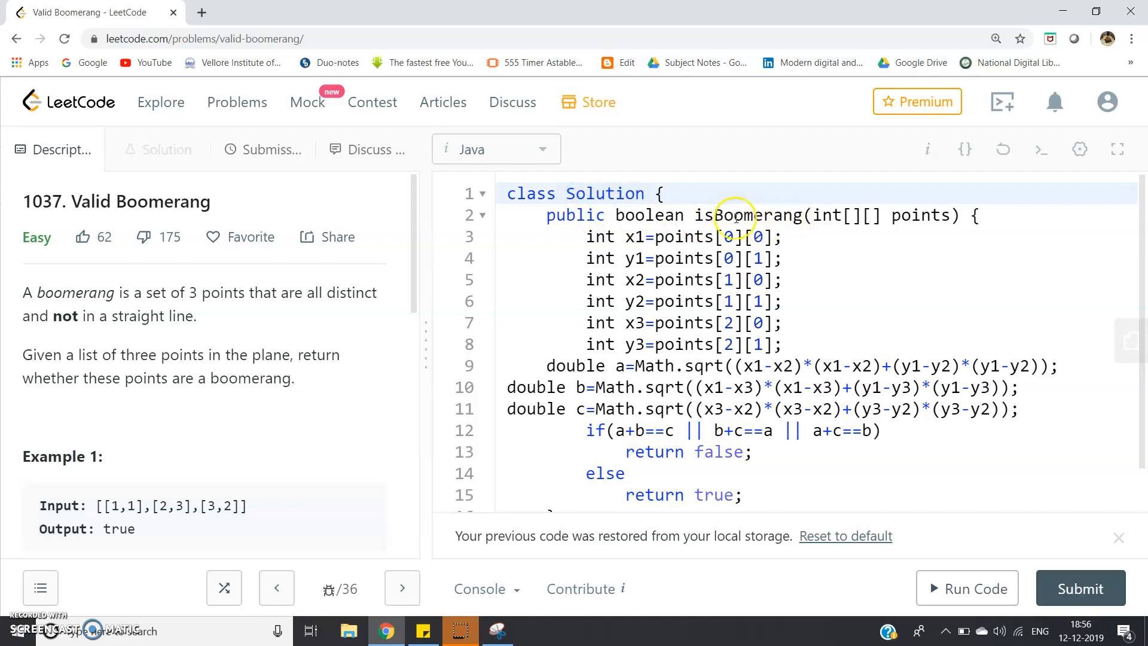
pyautogui.doubleClick(746, 215)
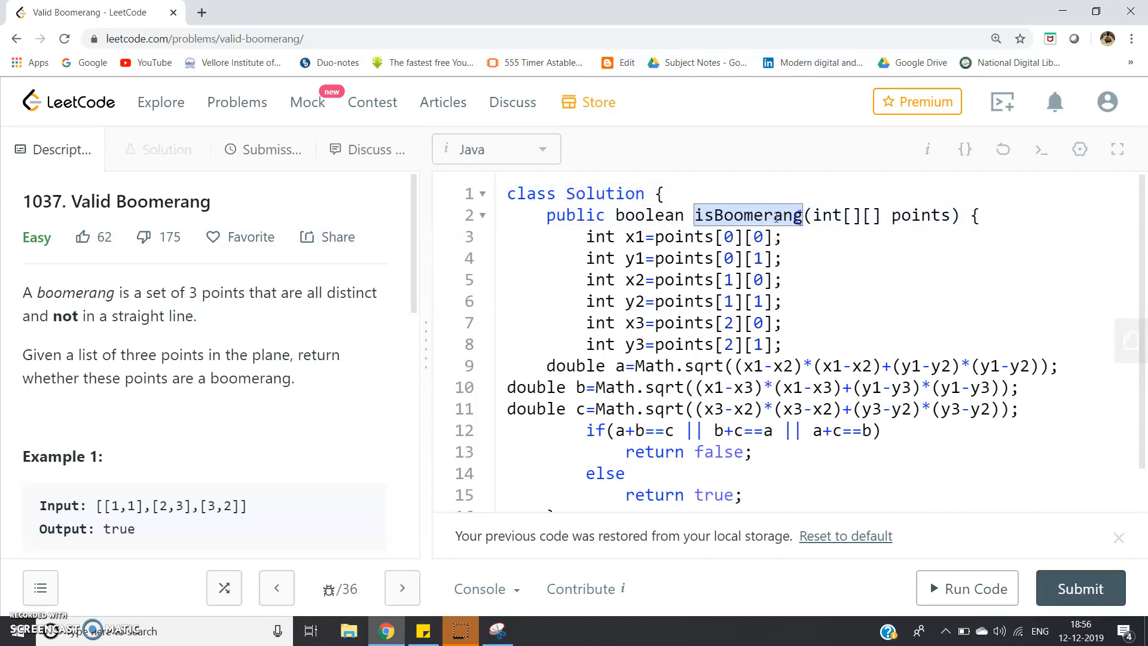
pyautogui.doubleClick(647, 214)
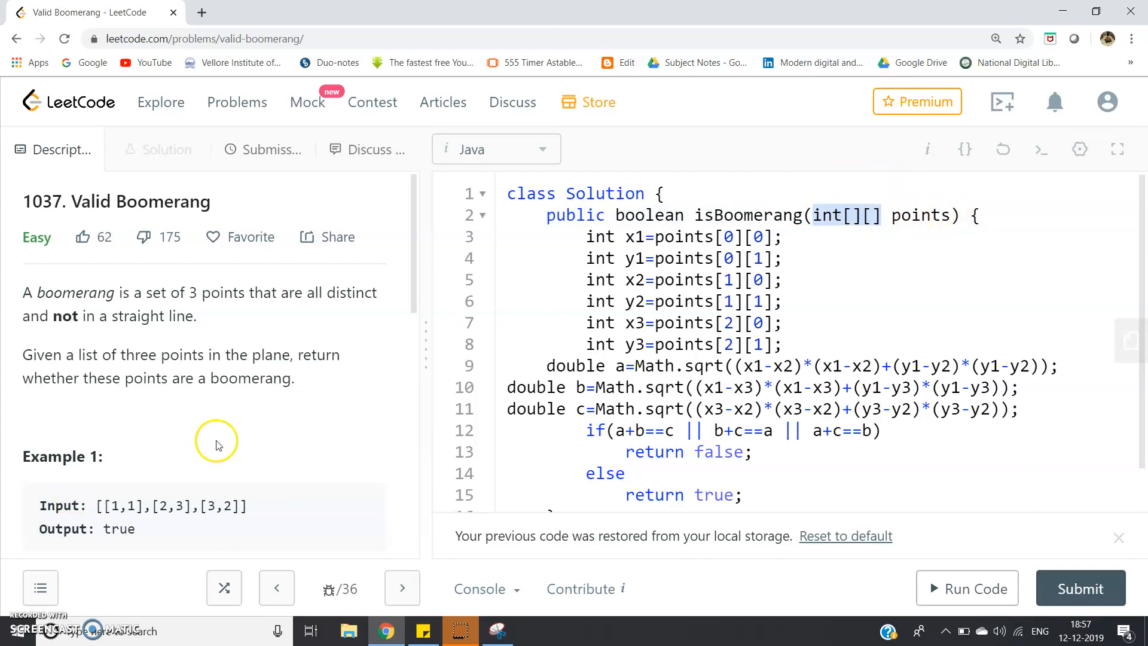
pyautogui.moveTo(237, 458)
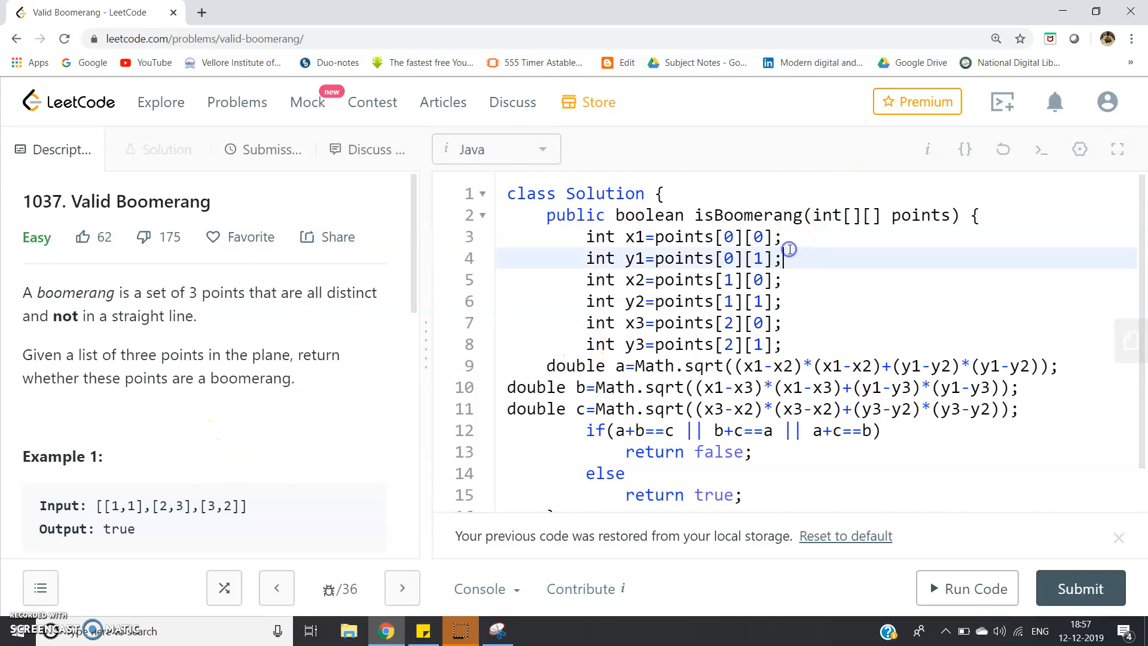
pyautogui.moveTo(788, 249); pyautogui.dragTo(781, 344)
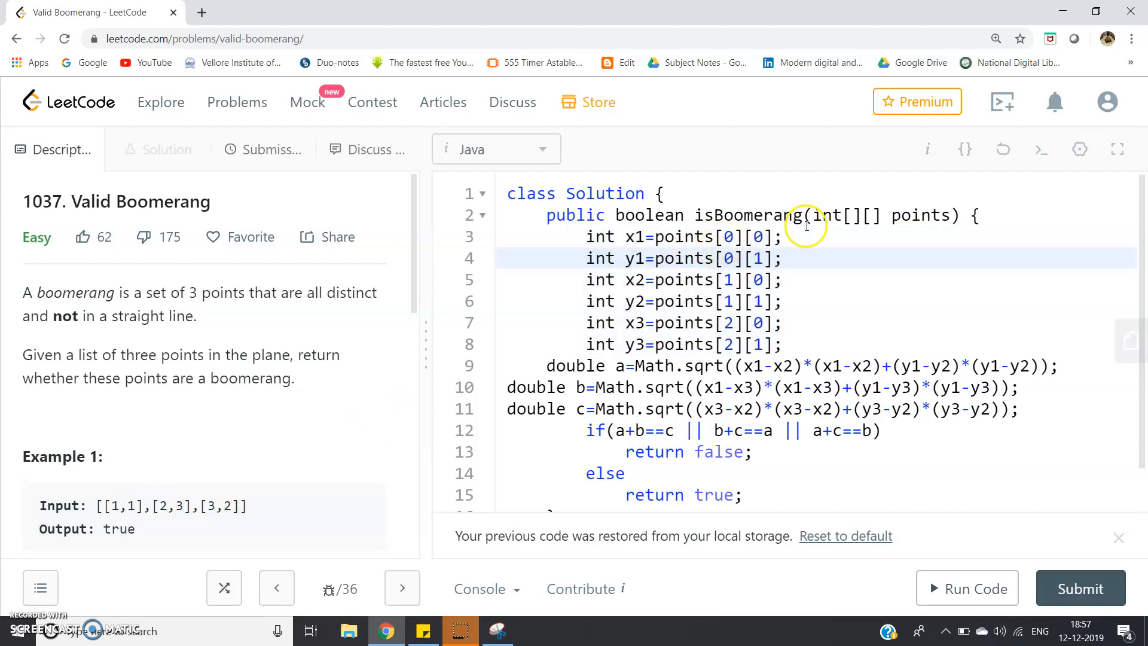
pyautogui.moveTo(685, 294)
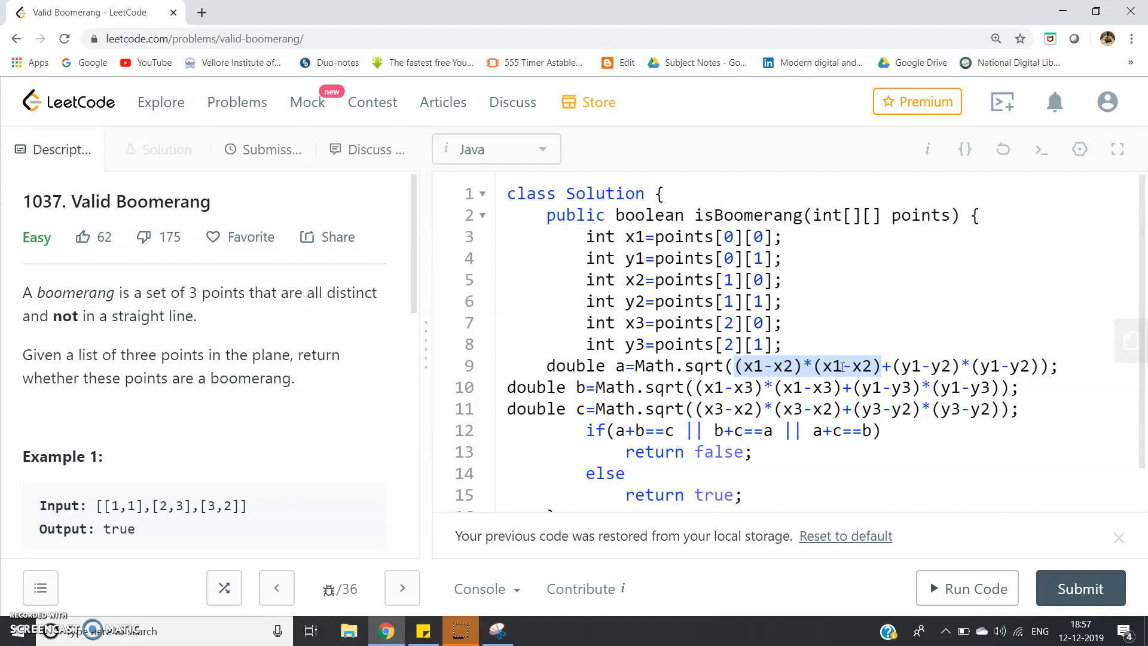
pyautogui.click(842, 365)
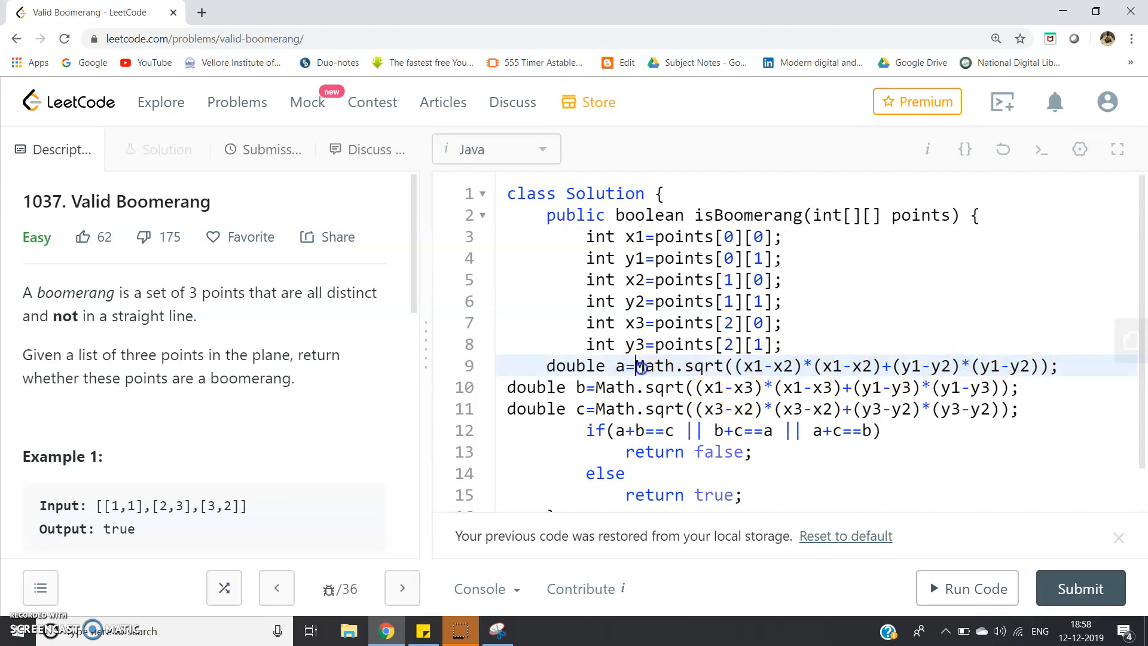
pyautogui.moveTo(639, 366); pyautogui.dragTo(1065, 366)
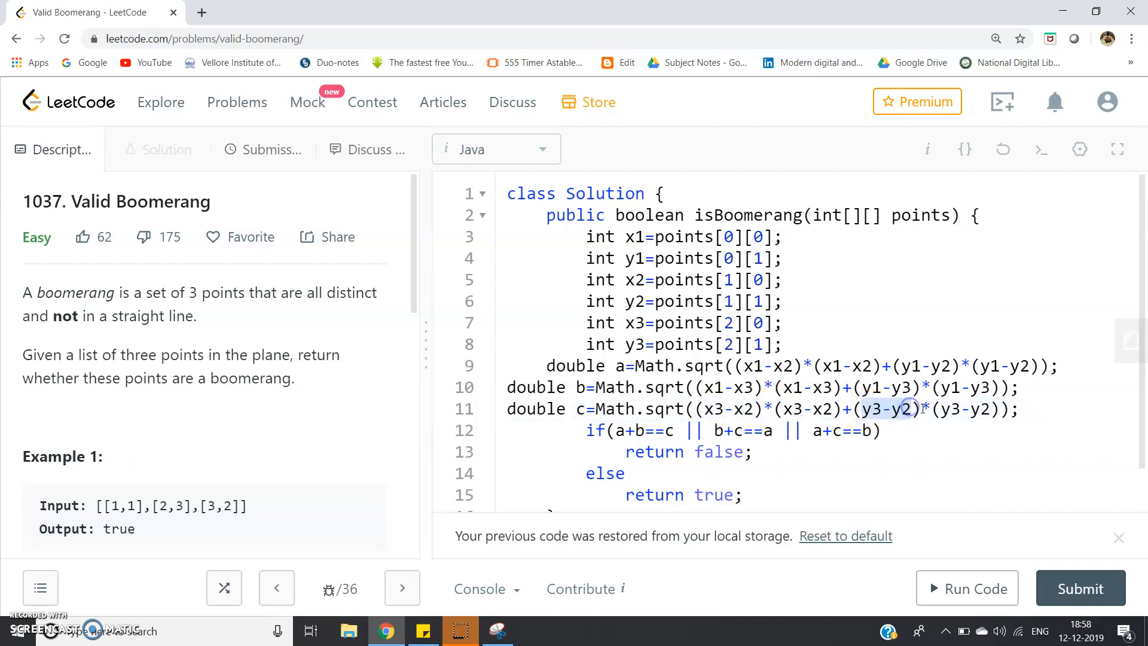
pyautogui.moveTo(861, 409); pyautogui.dragTo(996, 409)
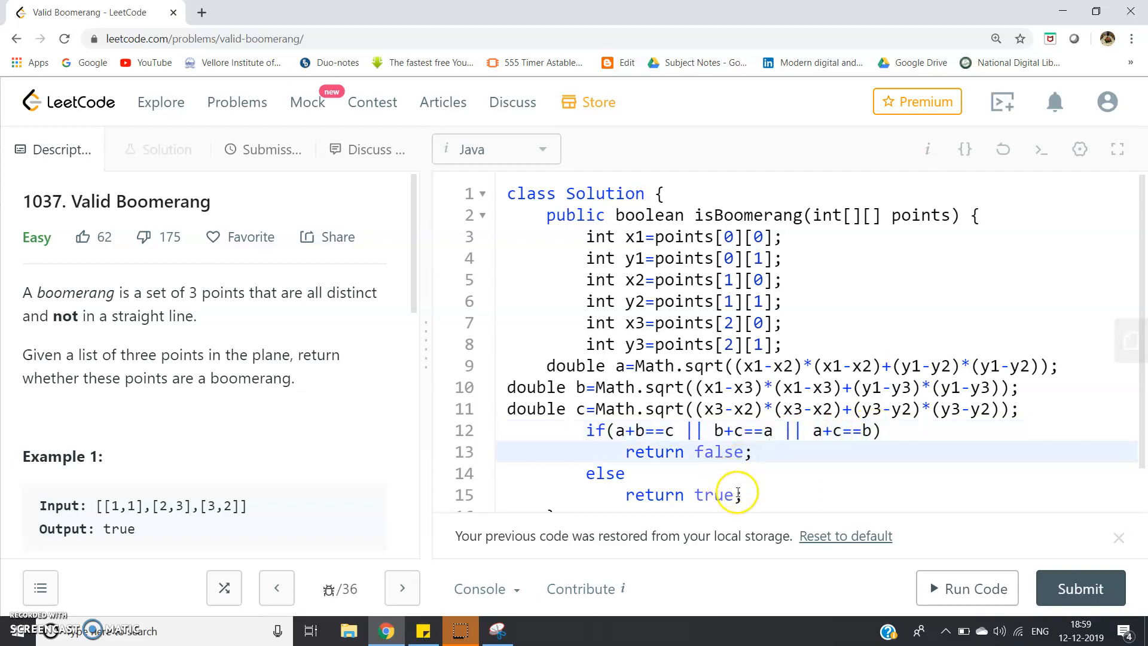
# Scroll to the end of the Java code and submit the Valid Boomerang solution
pyautogui.scroll(-3)
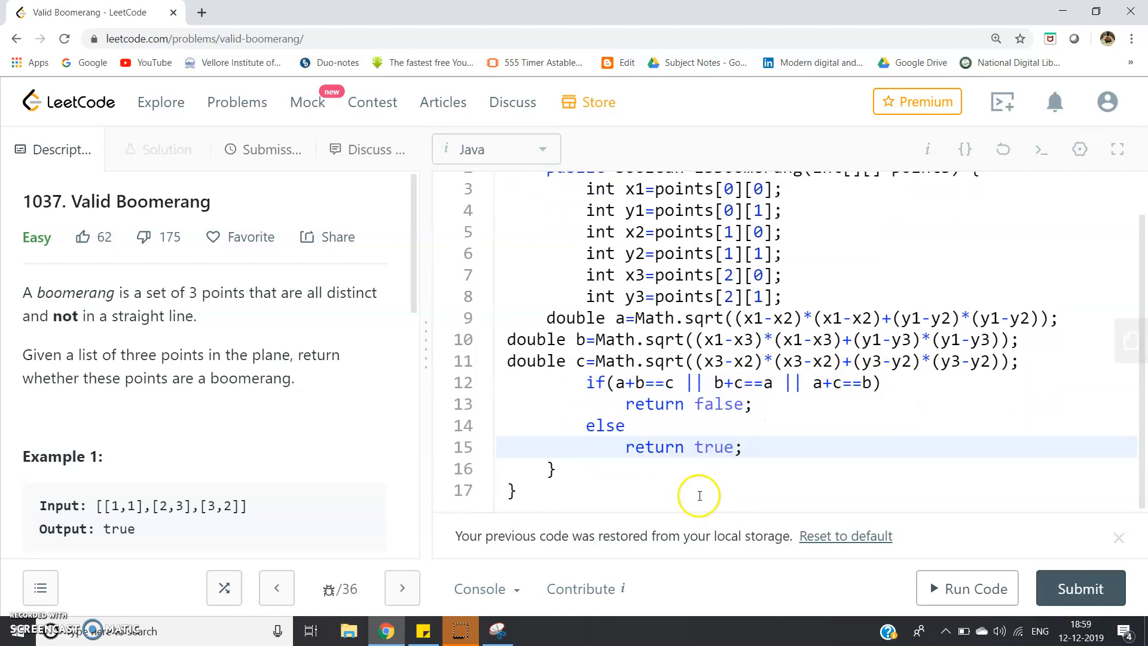
pyautogui.moveTo(717, 431)
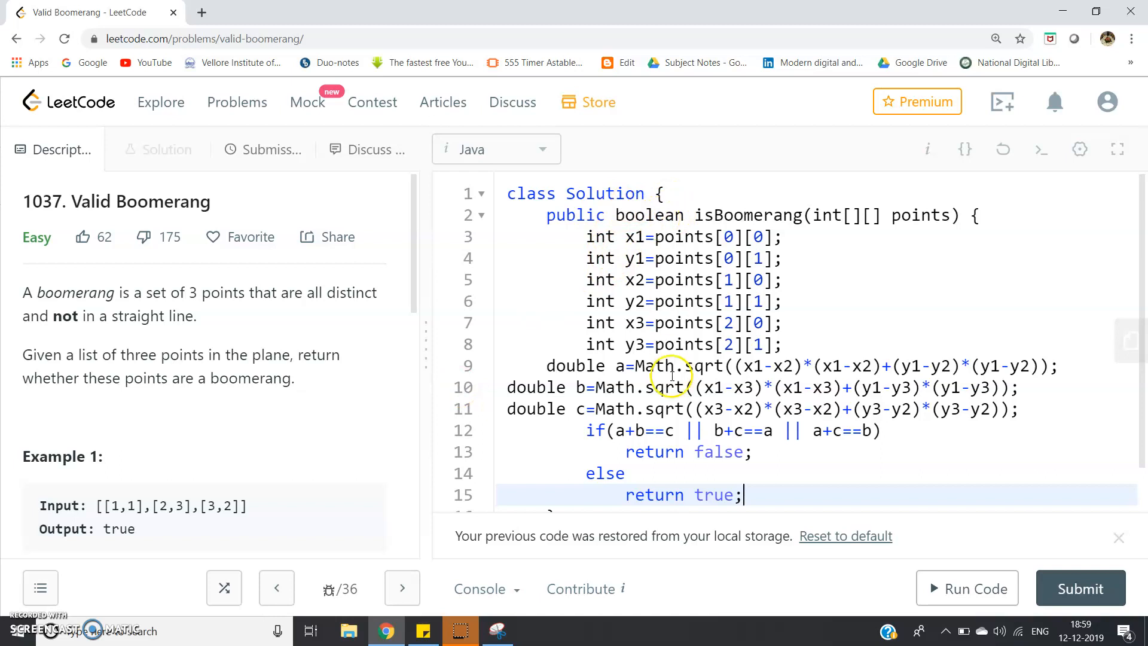
pyautogui.moveTo(1033, 453)
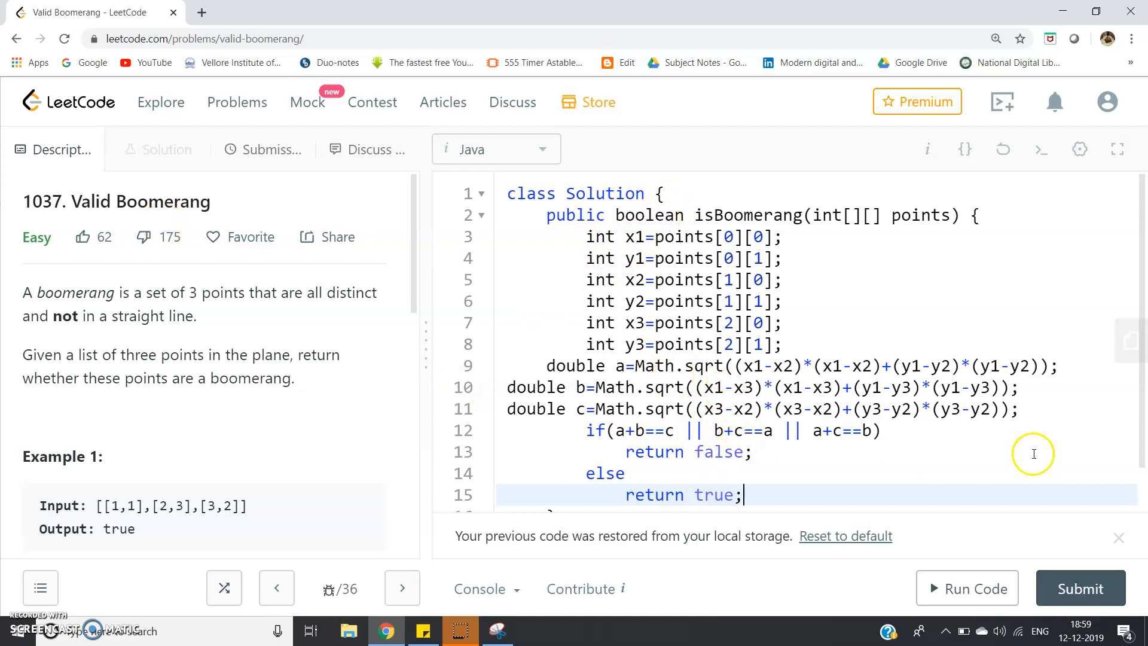
pyautogui.click(1079, 588)
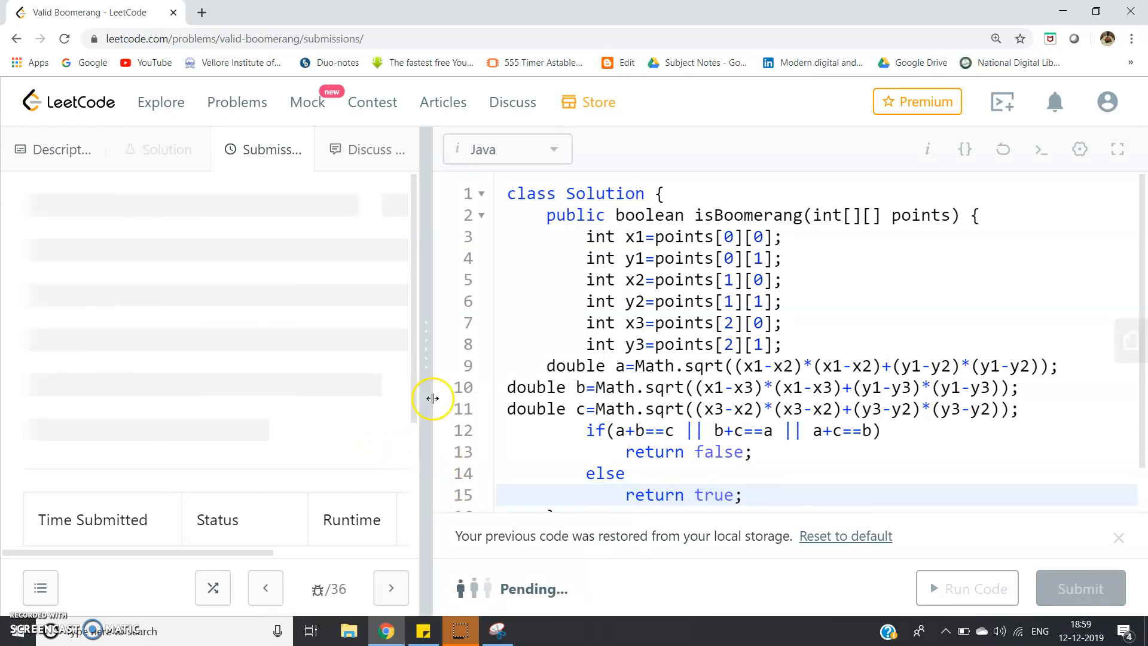
# Widen the results pane and scroll to the 0 ms runtime and 34.6 MB memory results
pyautogui.click(1079, 587)
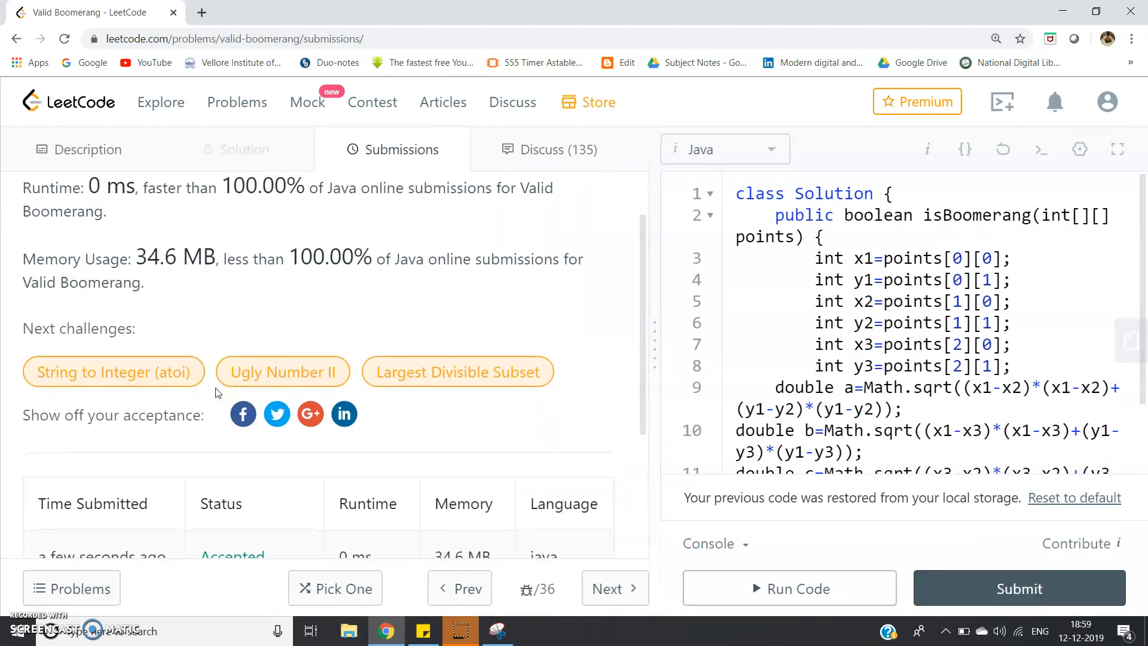
pyautogui.scroll(-3)
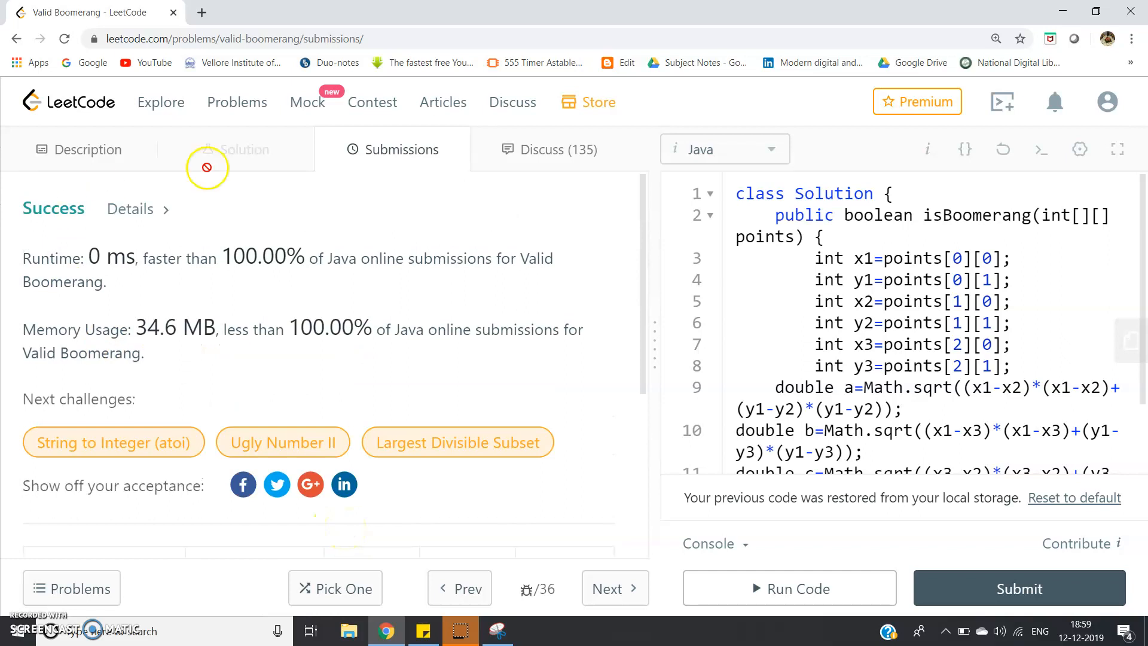
pyautogui.moveTo(475, 247)
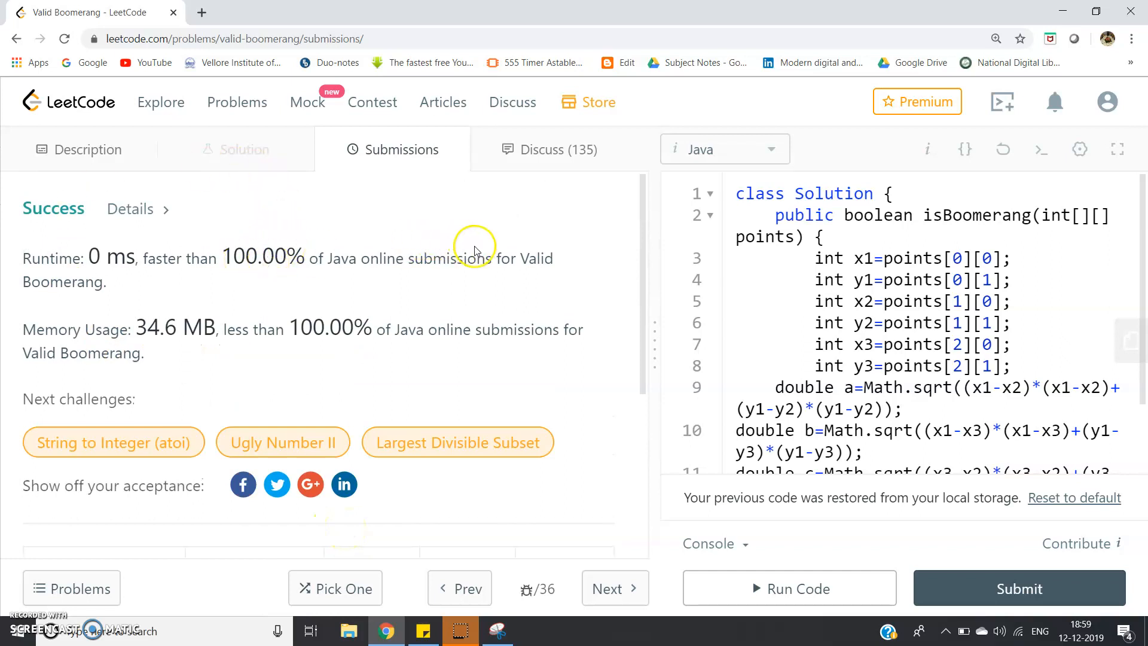
pyautogui.moveTo(501, 273)
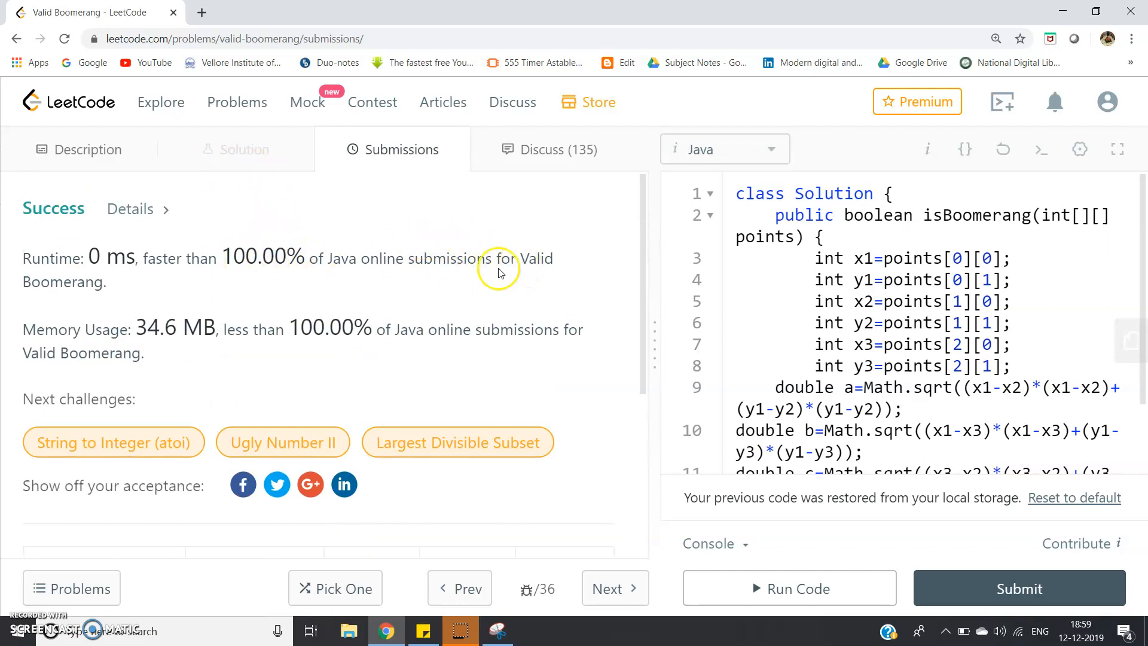
pyautogui.moveTo(388, 330)
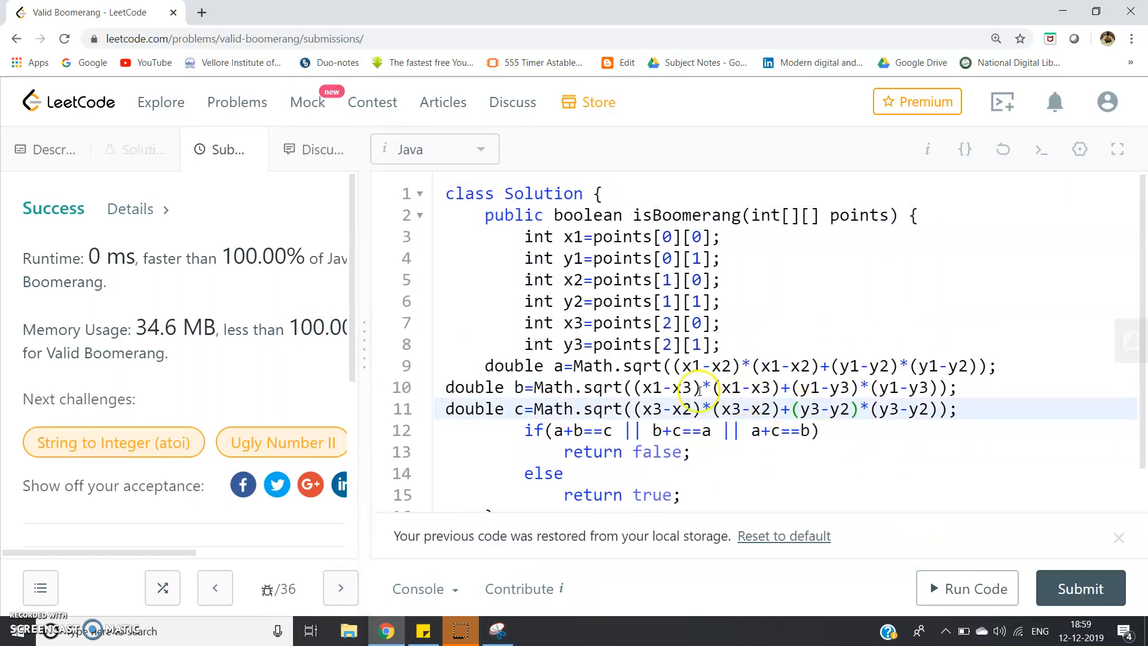
# Highlight and review the method body, widen the pane, then reopen the Description tab
pyautogui.moveTo(571, 301); pyautogui.dragTo(681, 496)
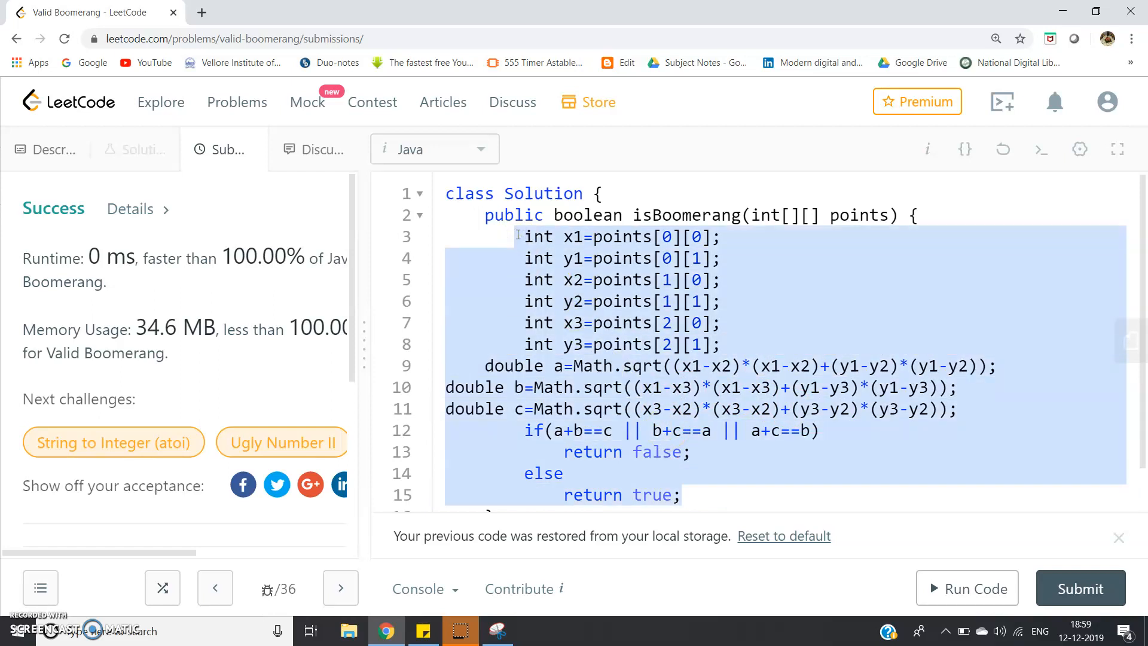
pyautogui.moveTo(806, 308)
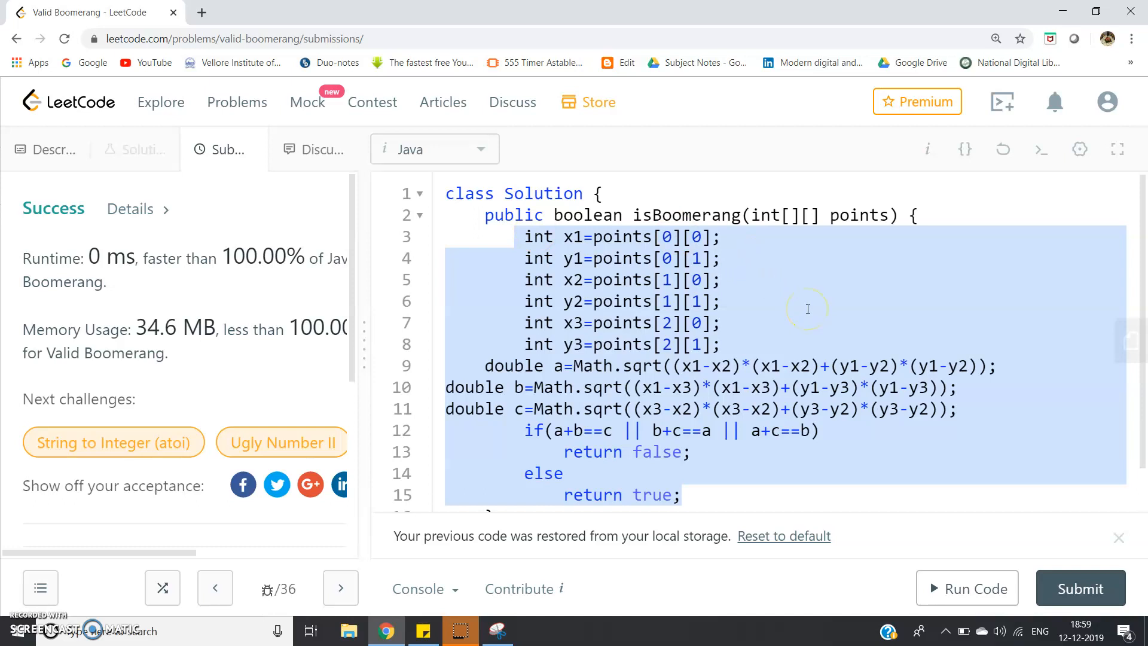
pyautogui.moveTo(596, 418)
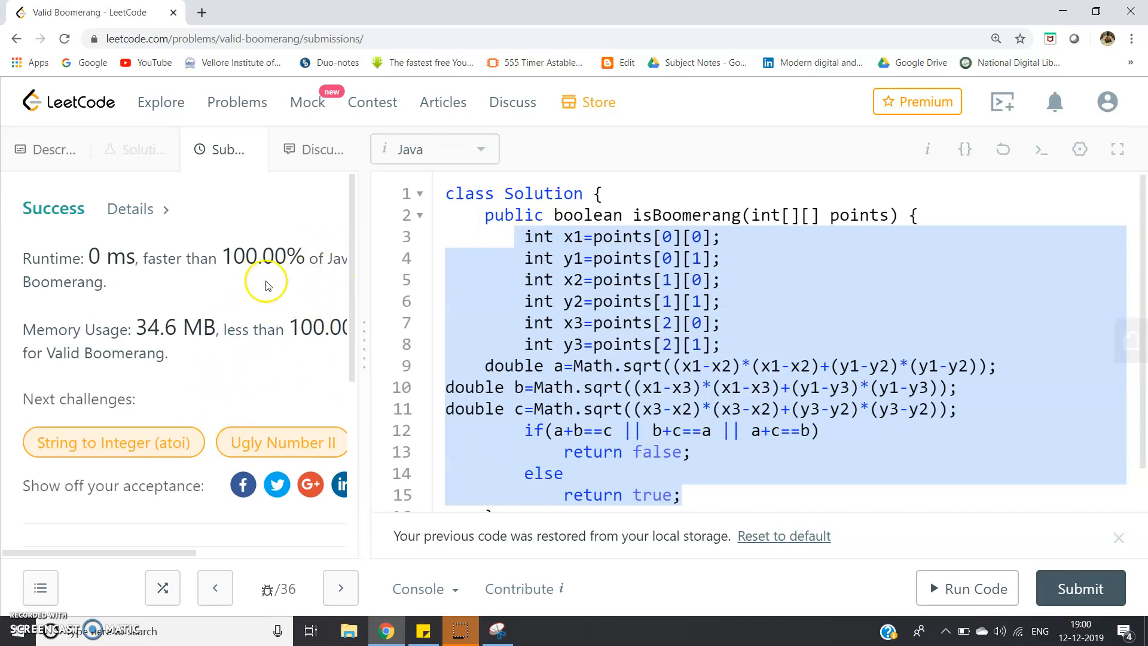
pyautogui.moveTo(547, 337)
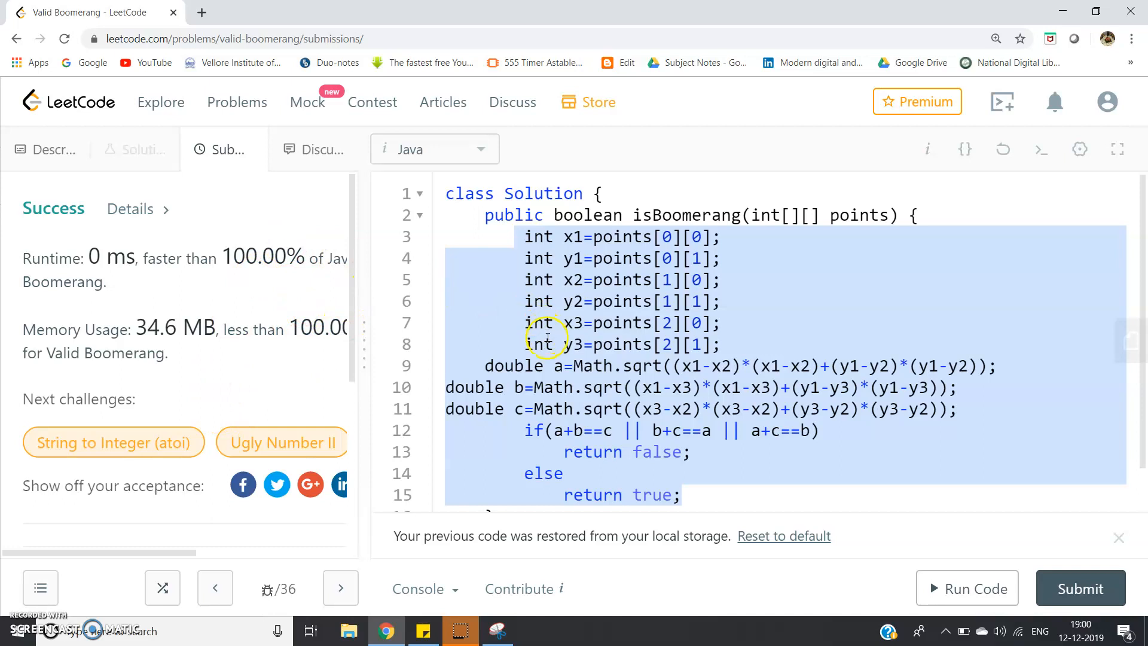
pyautogui.click(545, 345)
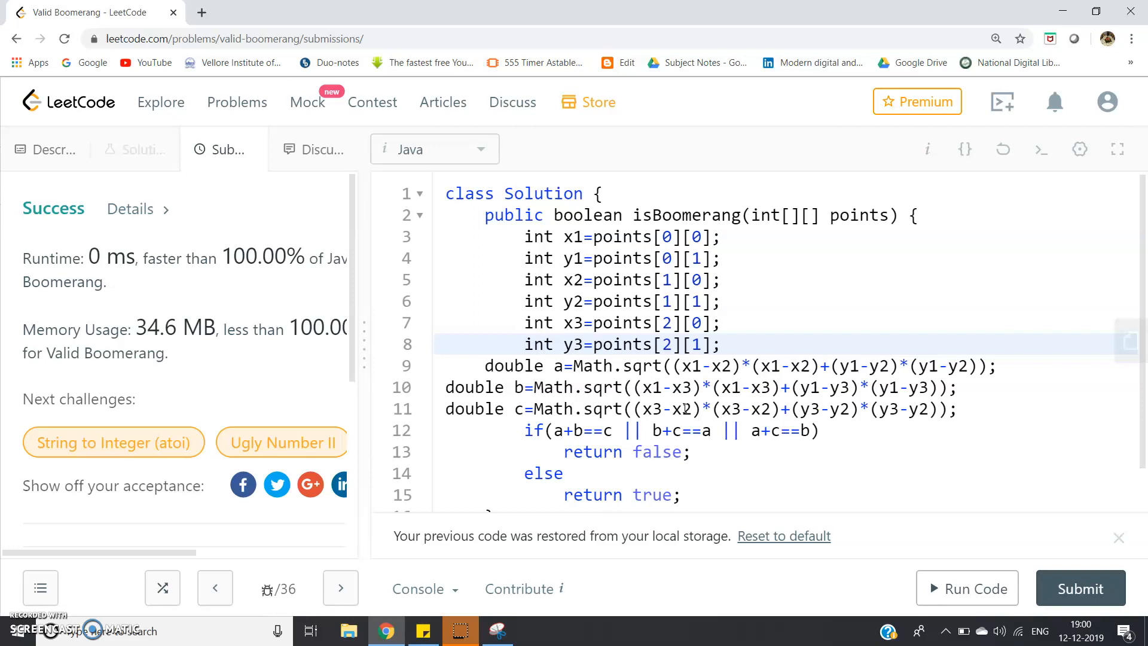
pyautogui.click(543, 344)
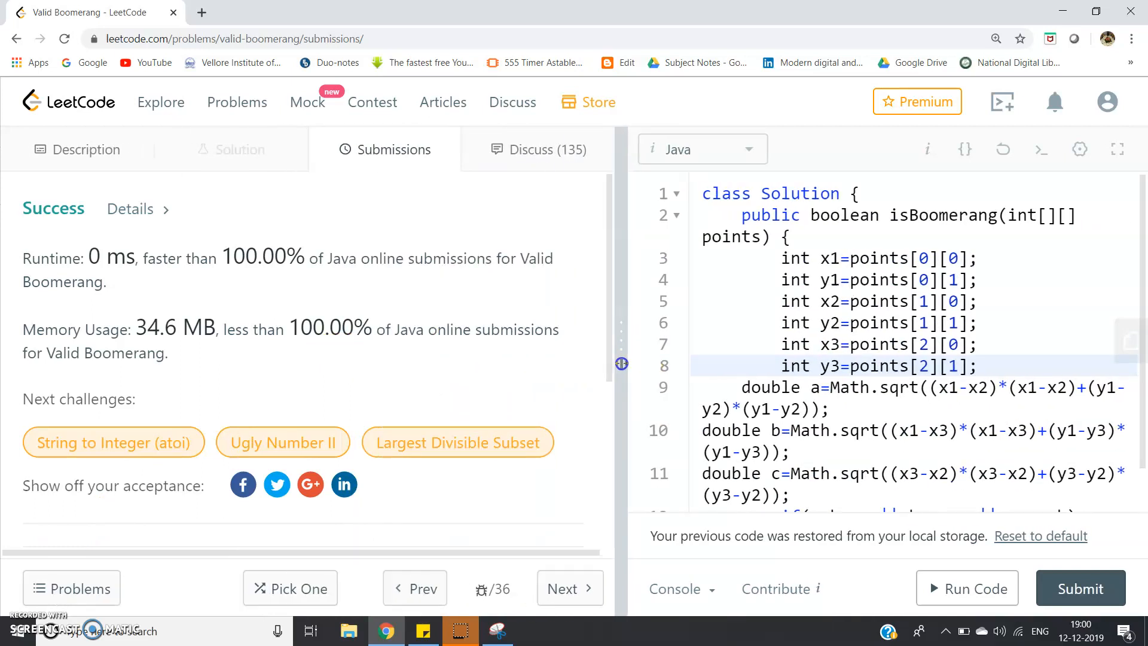
pyautogui.click(78, 150)
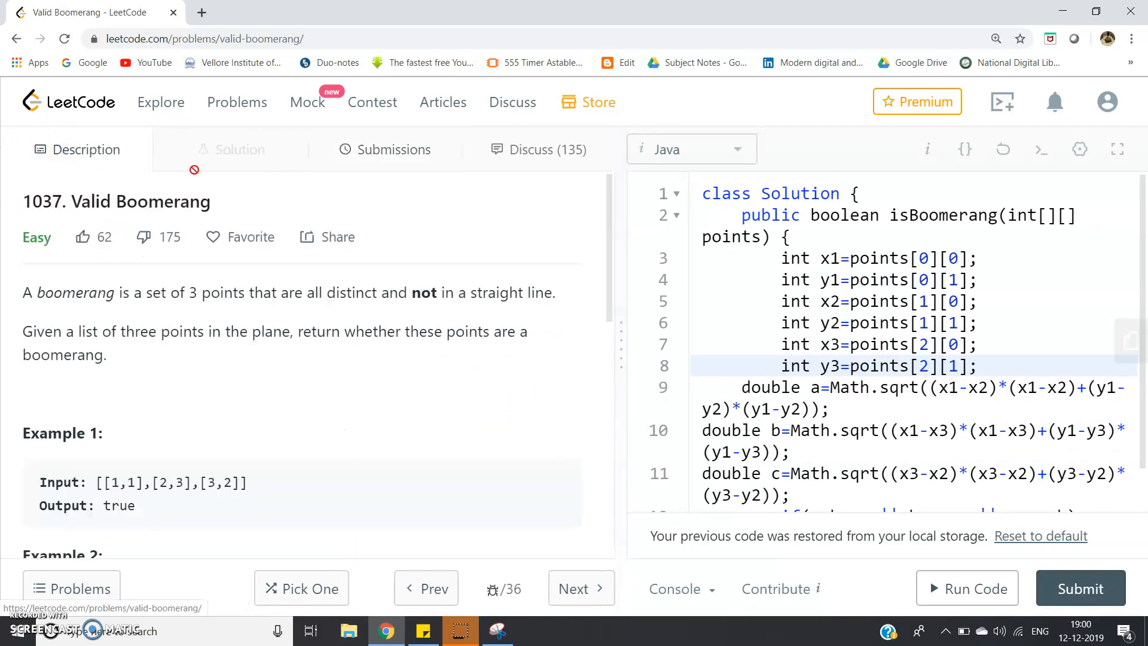